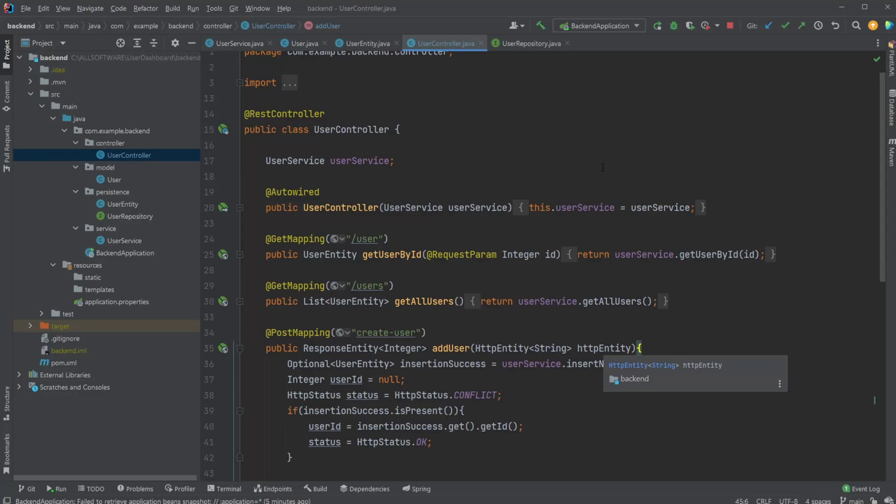
Scroll through UserController.java to review the get, create and update user endpoints.
scroll(down, 3)
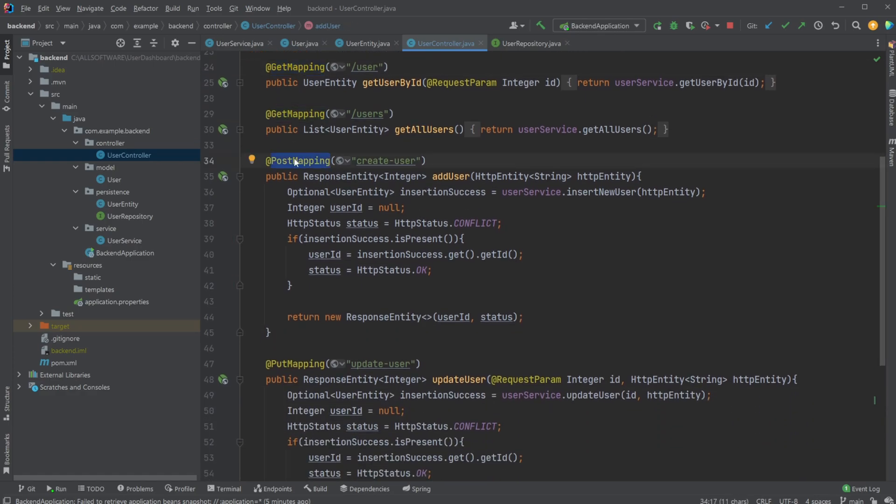
scroll(down, 3)
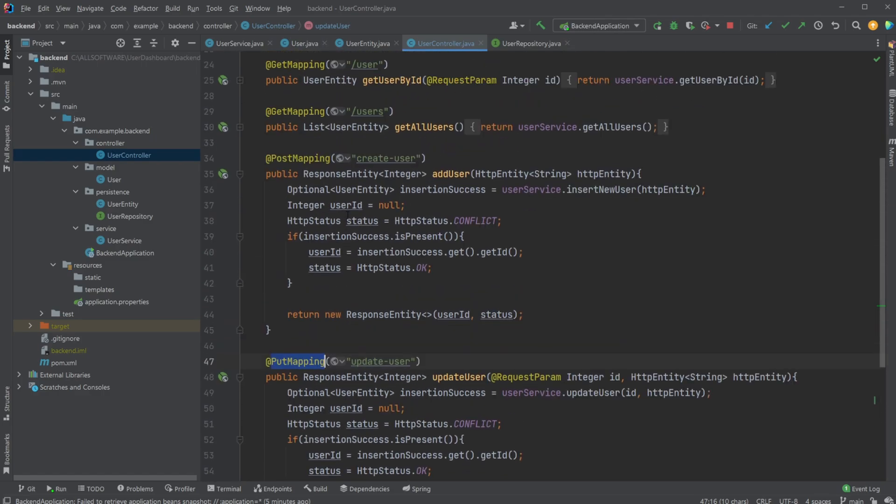
scroll(down, 3)
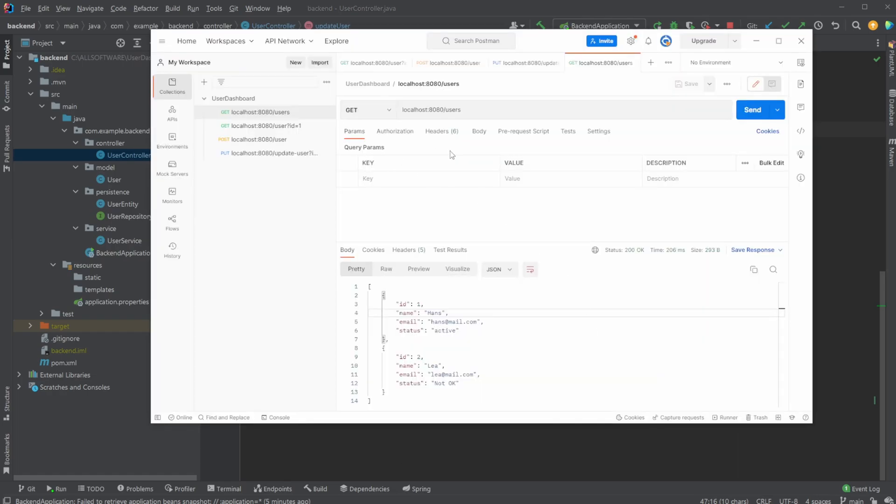
Re-send GET localhost:8080/users, then review the PUT update-user request's id param and JSON body.
click(755, 110)
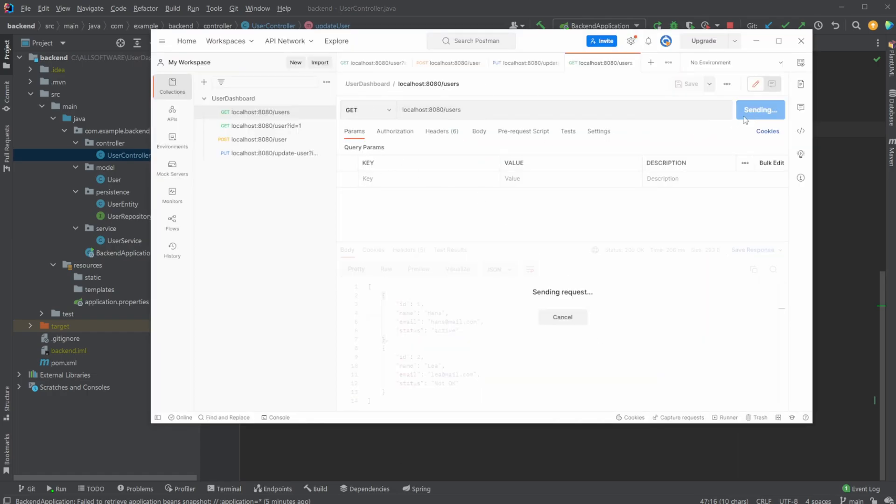
click(756, 109)
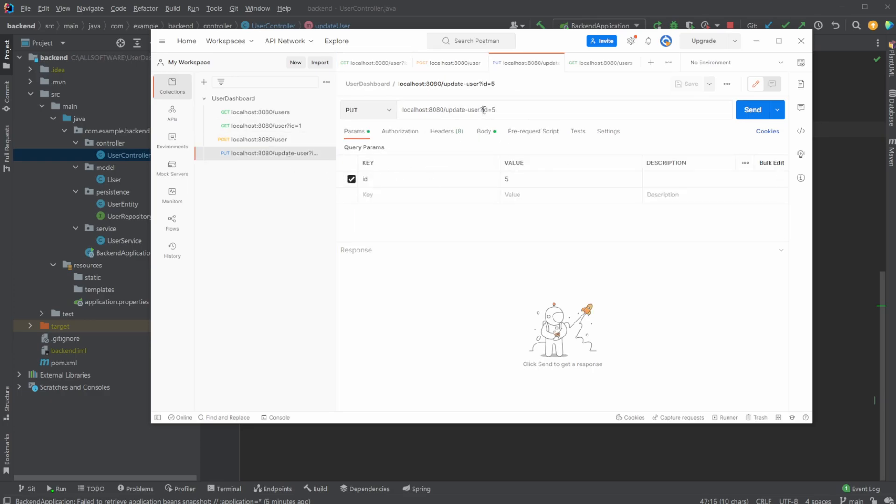
click(483, 130)
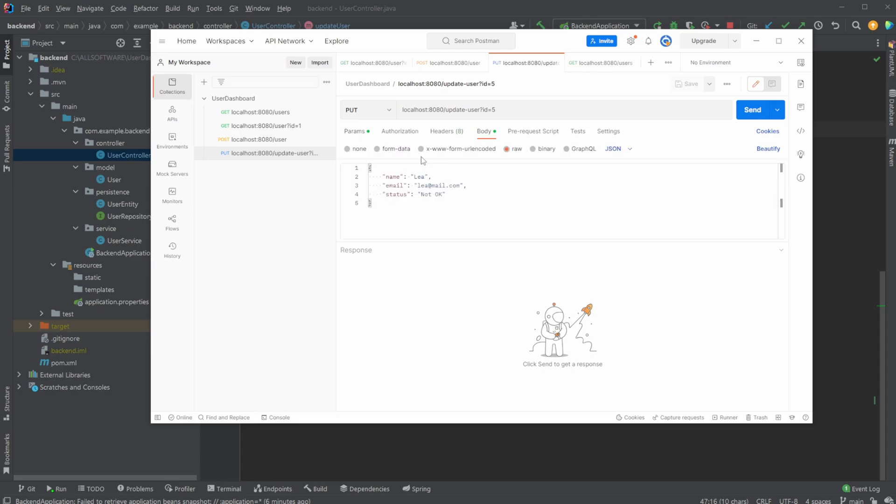
mouse_move(389, 126)
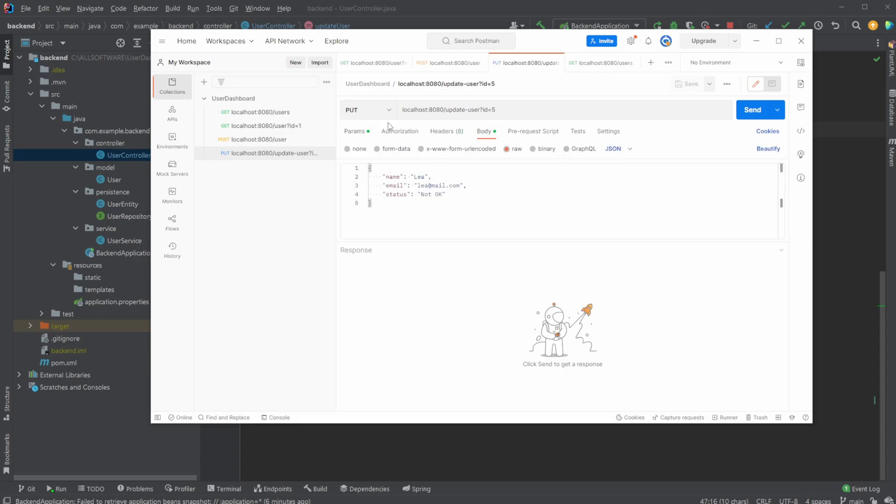
click(367, 110)
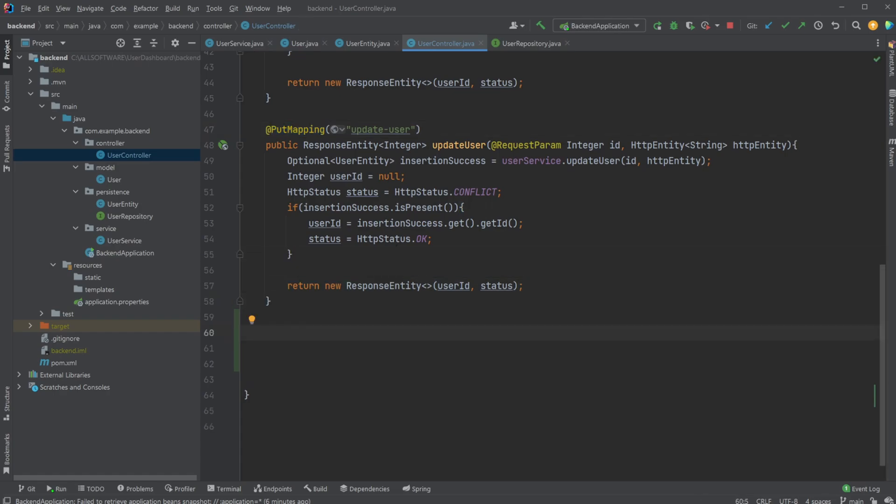
text(@)
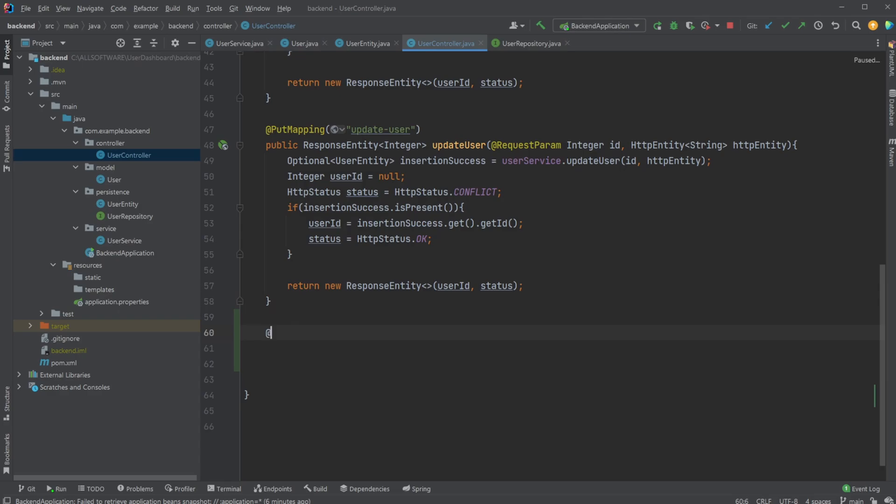
text(DeleteMapping(")
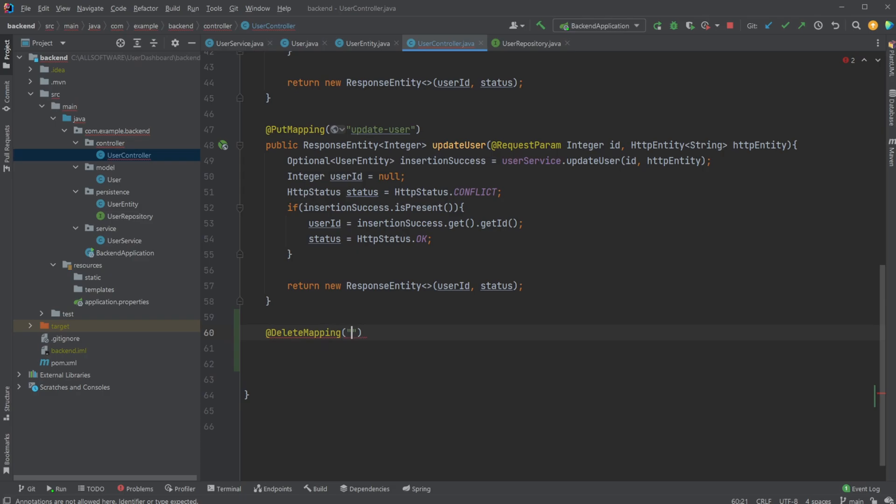
text(delete)
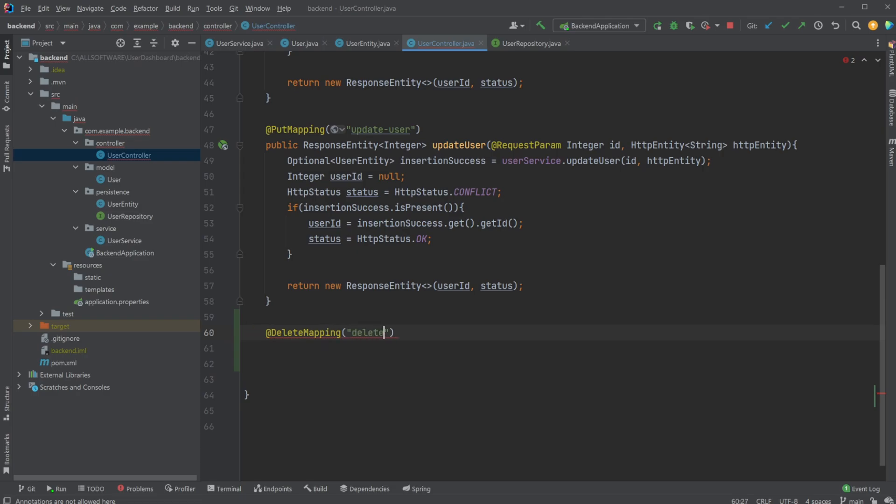
text(-user)
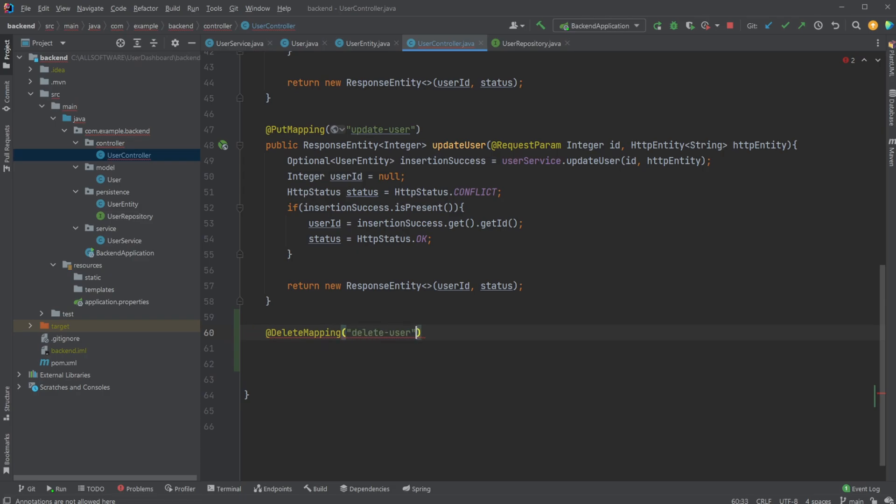
Write the public ResponseEntity<Integer> deleteUser() method signature under the mapping.
text(public ResponseEntity>)
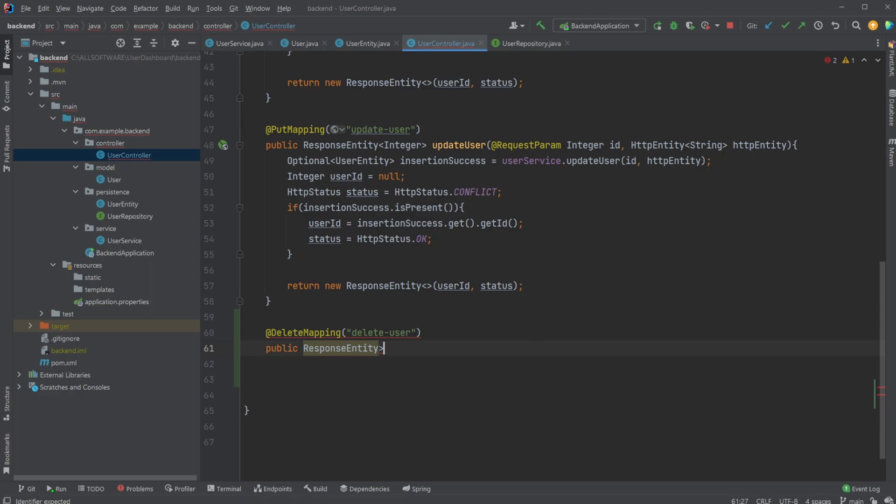
text(<Integer)
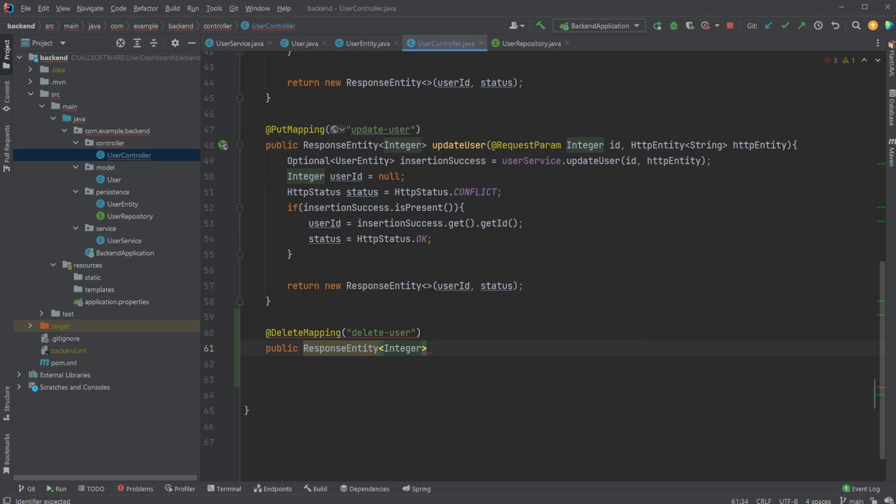
click(425, 348)
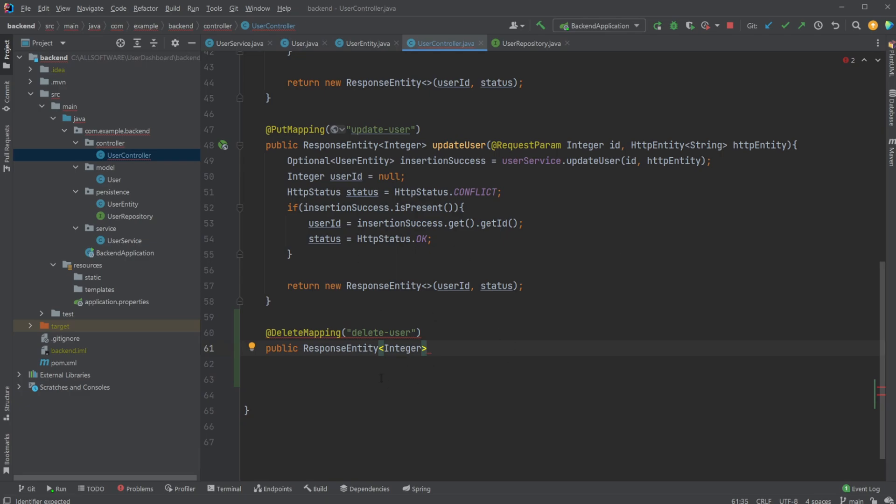
click(428, 348)
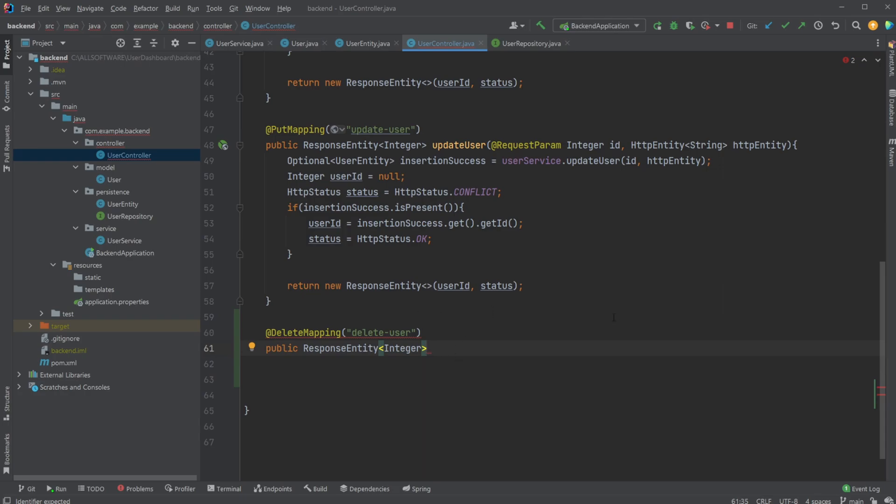
double_click(402, 348)
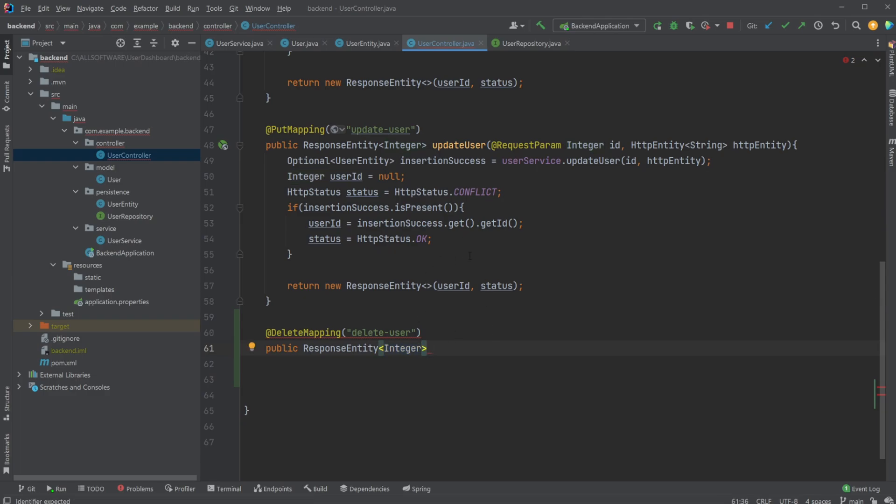
text(deleteUser()
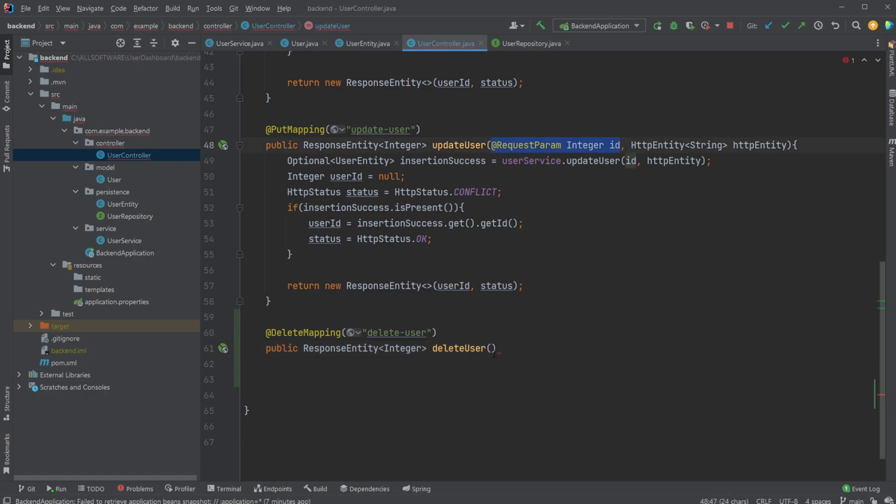
text(@RequestParam Integer id)
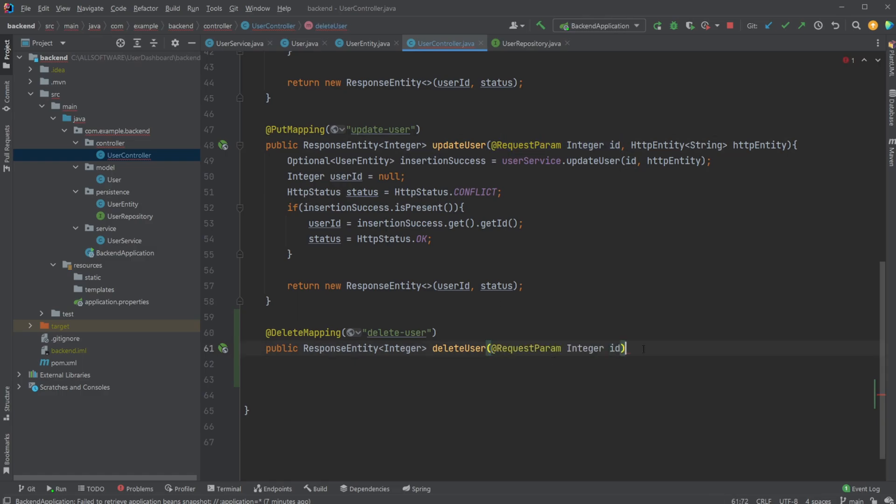
click(628, 348)
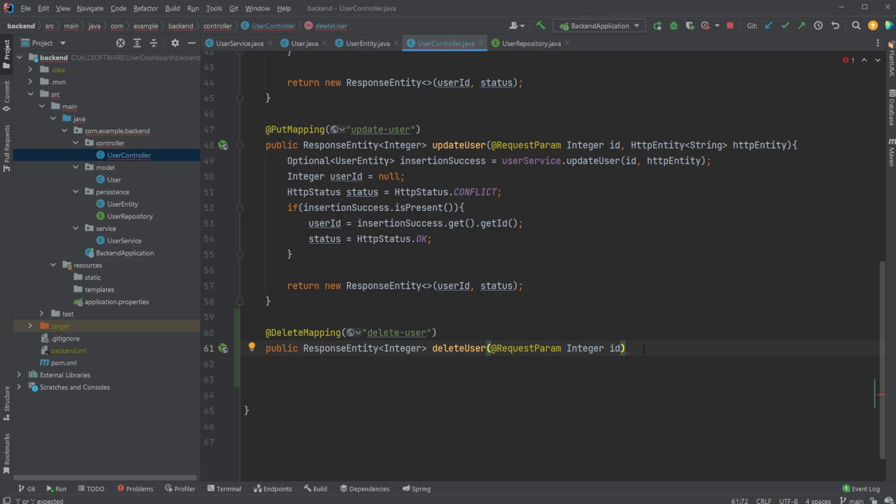
text({)
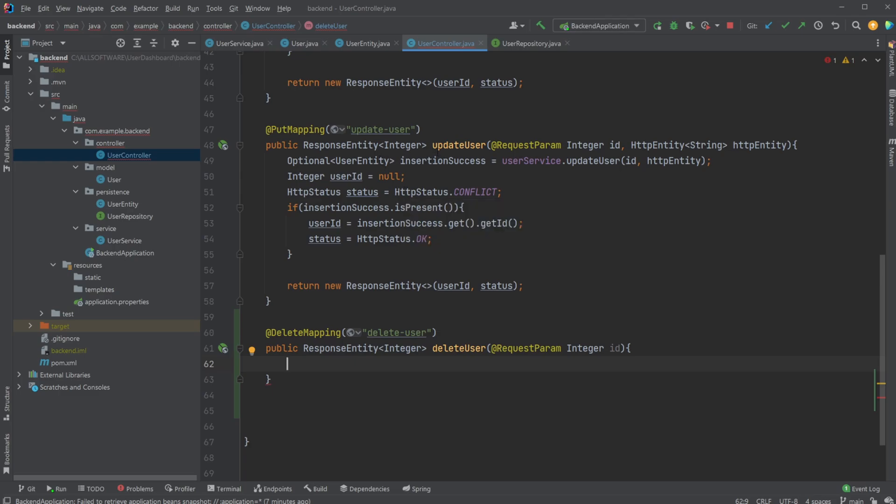
Inspect the update method's Optional<UserEntity> insertionSuccess declaration and its uses.
double_click(441, 161)
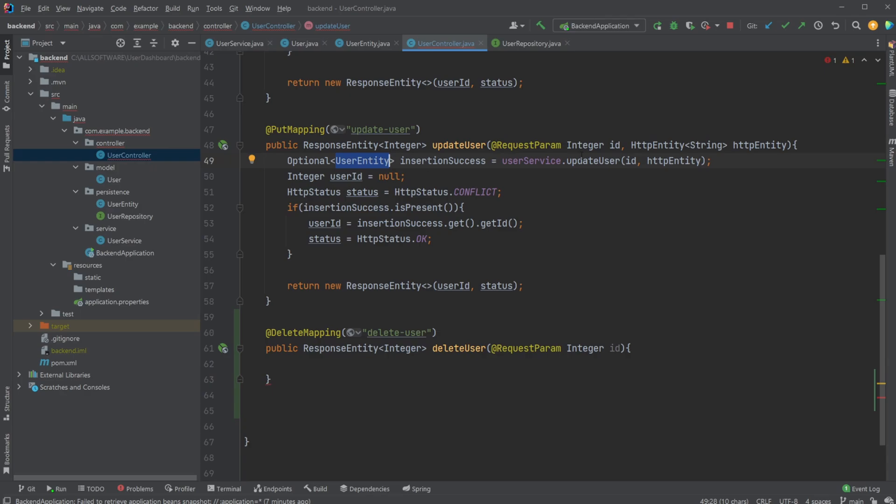
double_click(530, 160)
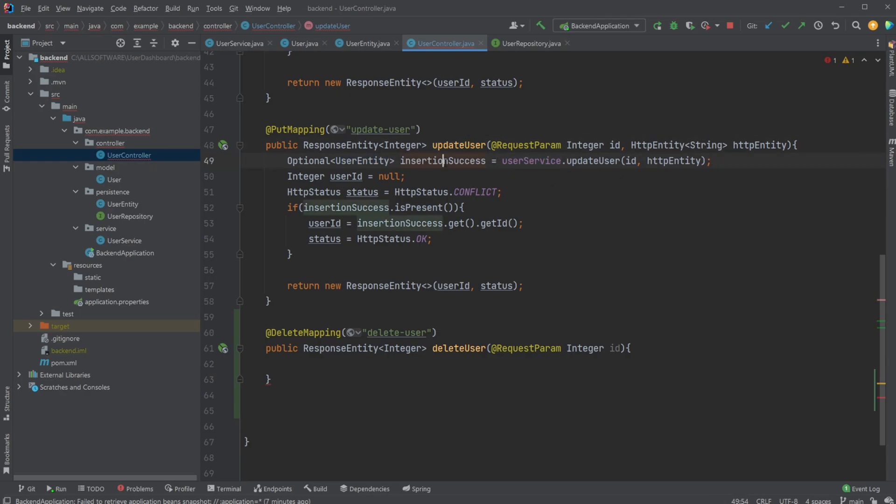
click(361, 192)
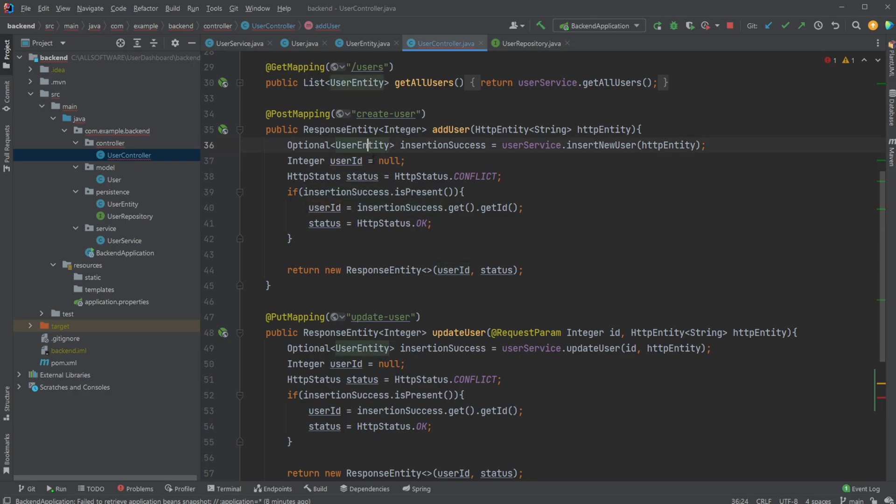
Copy the update logic into deleteUser and select its result variable to rename it deltionSuccess.
scroll(down, 3)
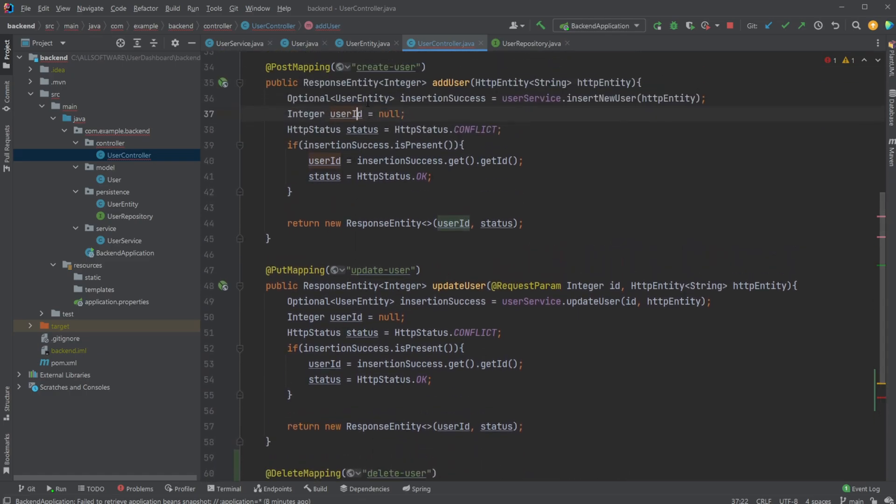
scroll(down, 3)
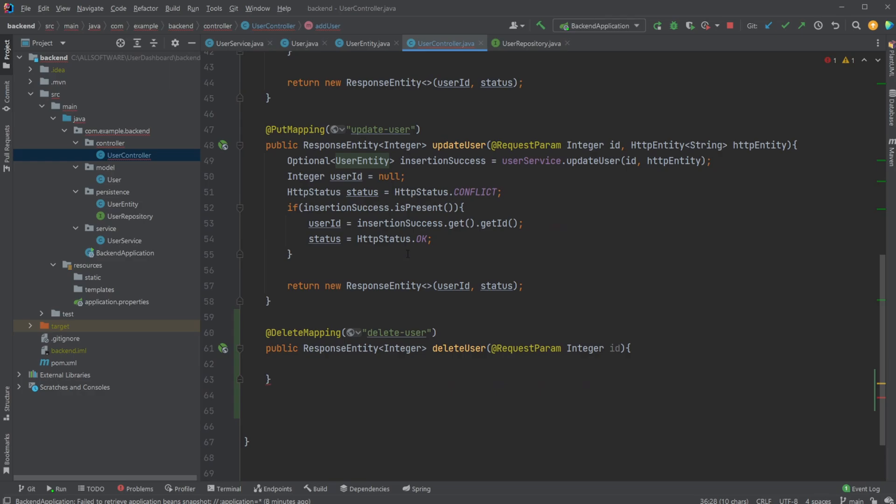
drag(288, 176, 522, 286)
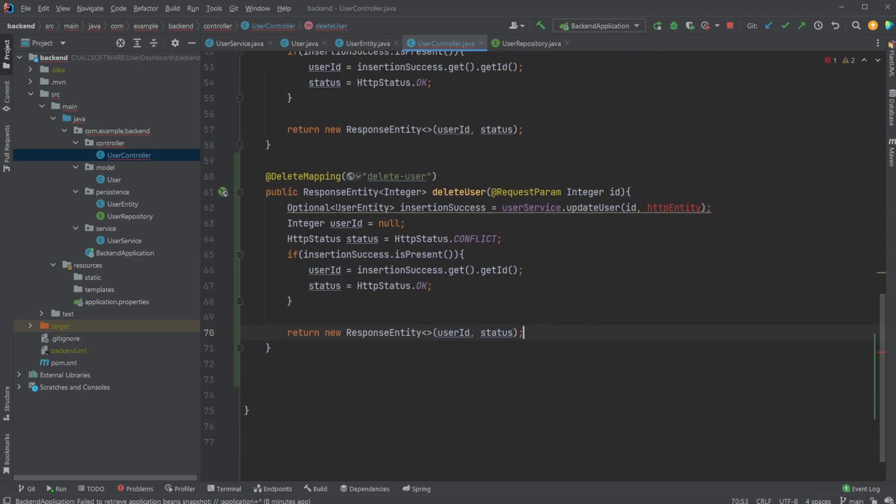
double_click(443, 207)
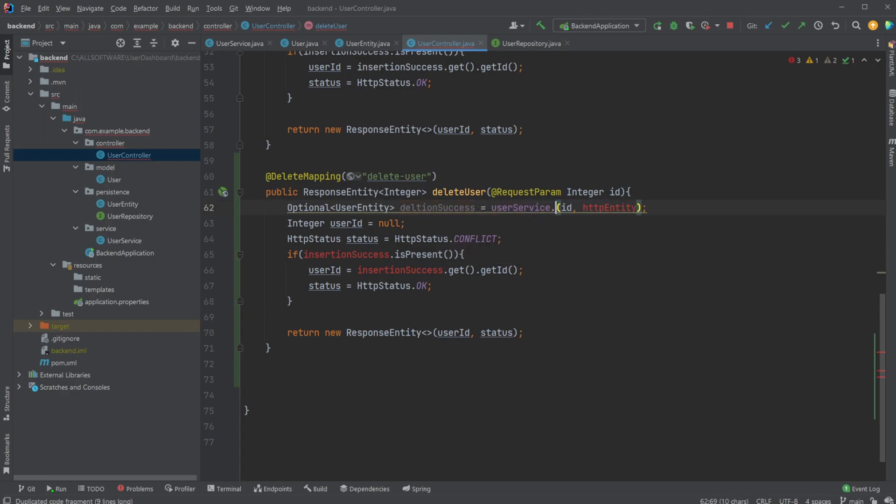
Make the endpoint call userService.delteUser(id) into deletionSuccess and bring up fixes for the missing method.
text(delteUser)
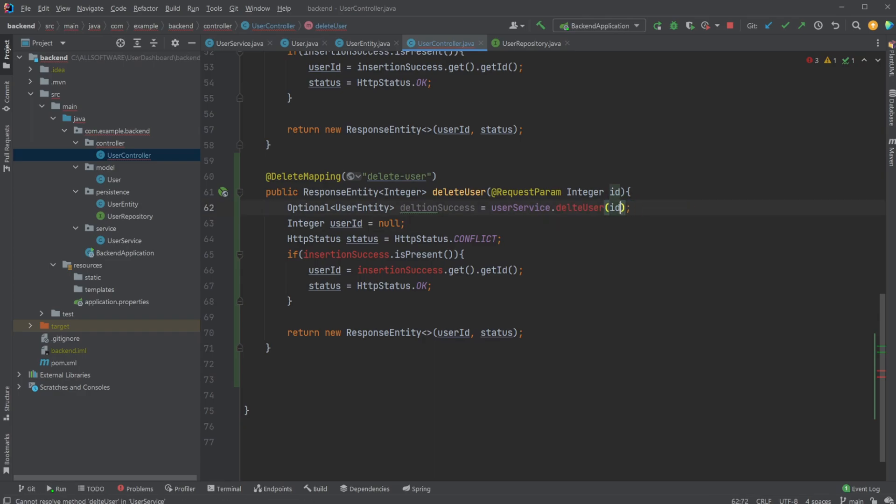
right_click(614, 207)
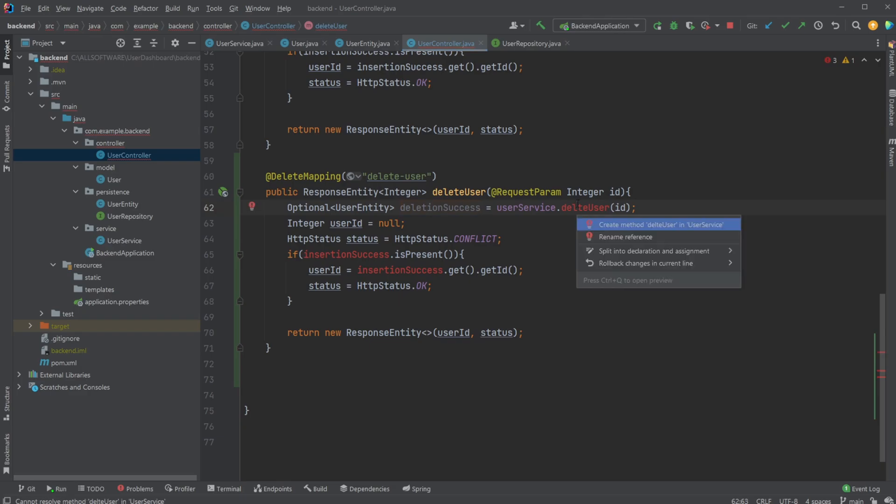
Create the empty deleteUser(Integer id) stub in UserService via the quick fix.
click(661, 224)
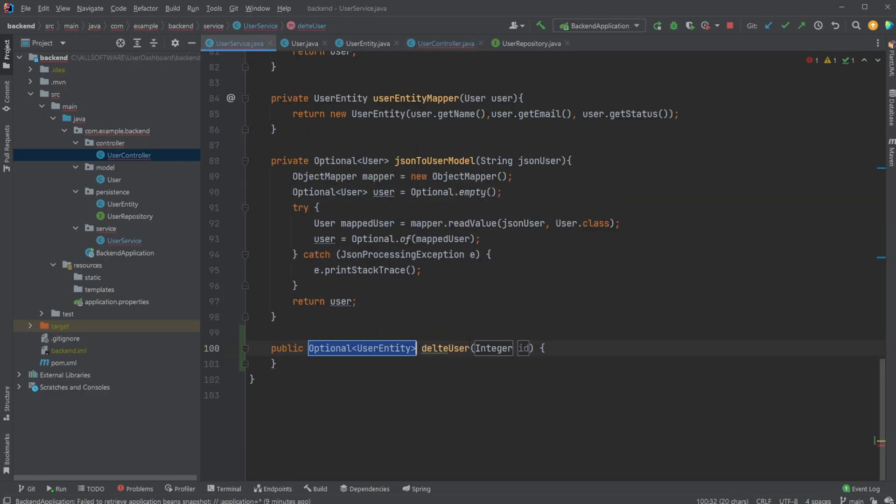
click(545, 348)
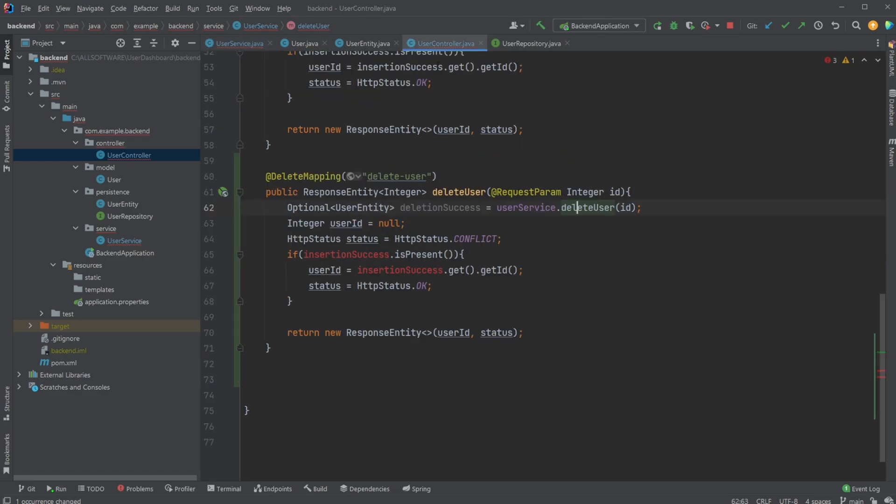
Browse the available HttpStatus values for the status variable, then restore CONFLICT.
double_click(305, 224)
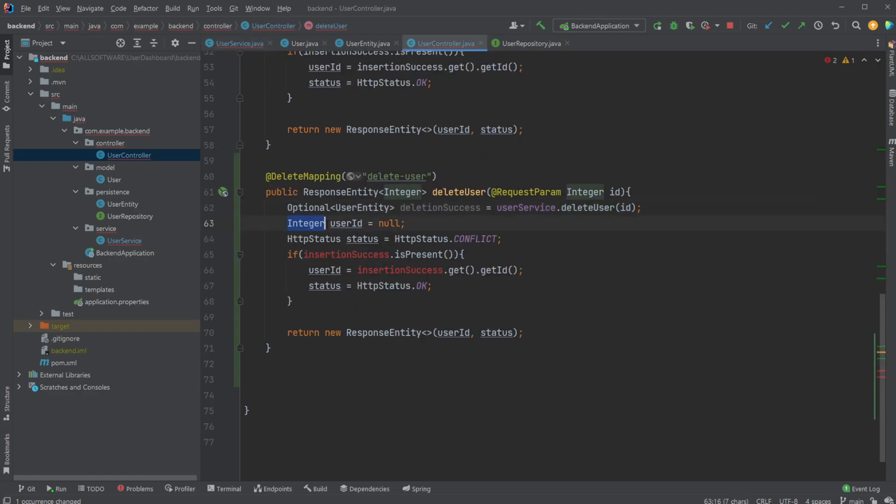
click(349, 239)
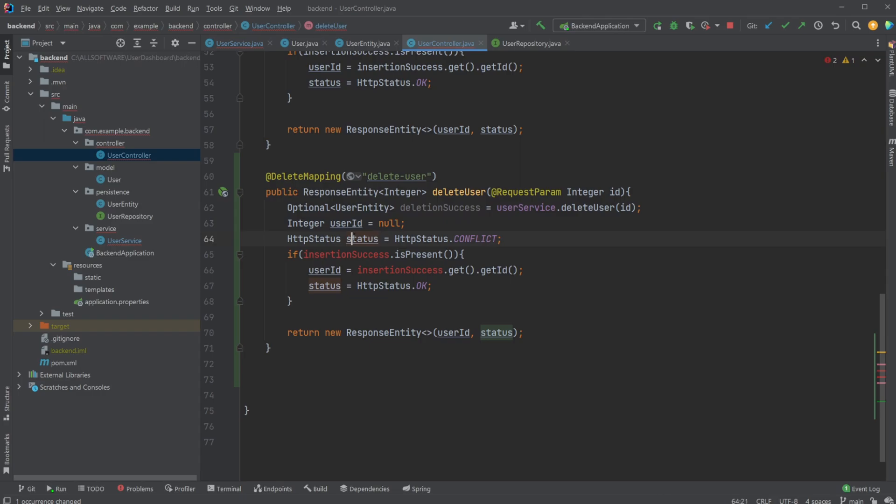
double_click(421, 238)
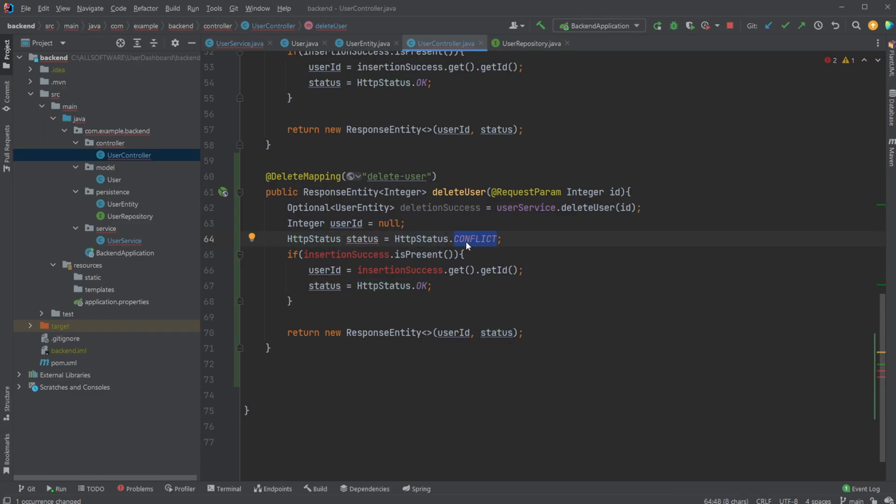
key(Delete)
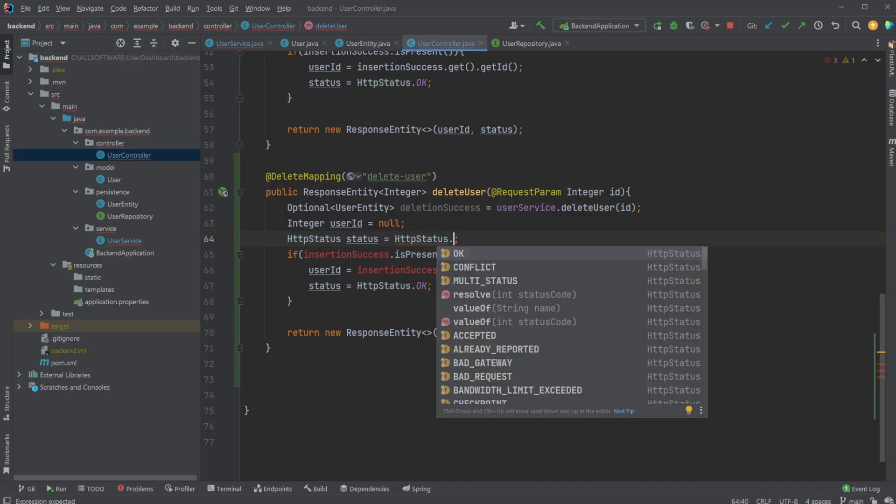
key(Down)
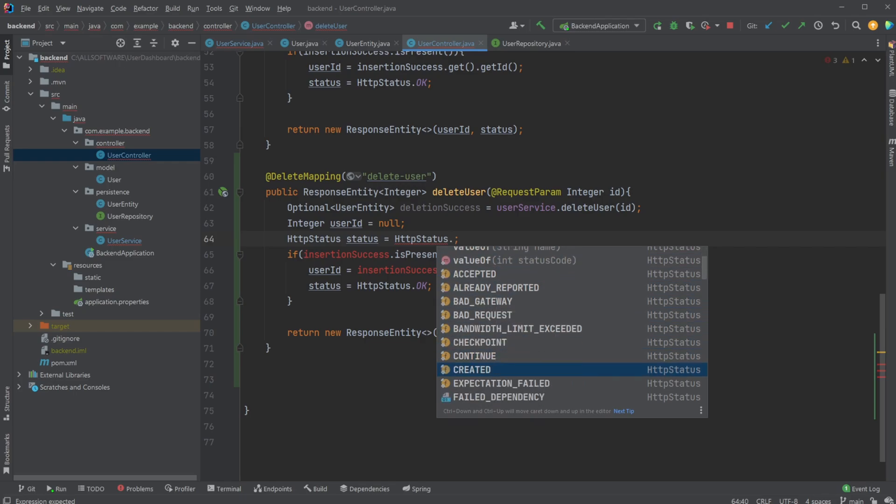
scroll(down, 3)
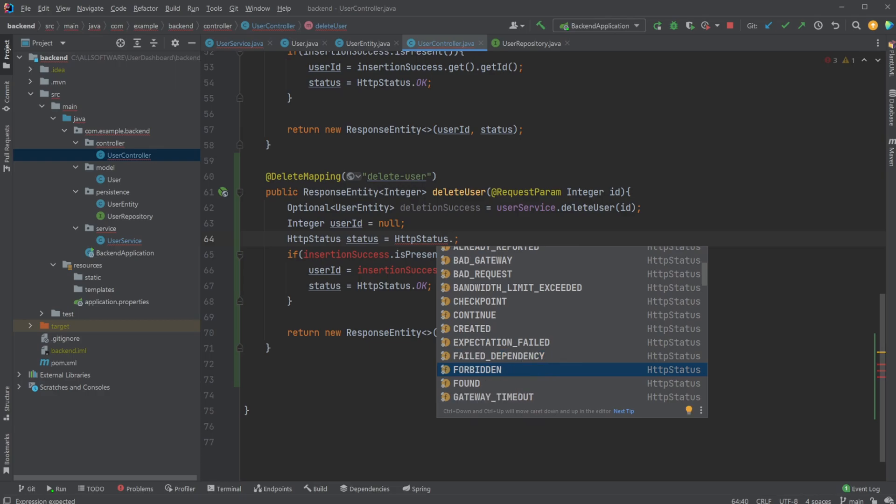
scroll(down, 3)
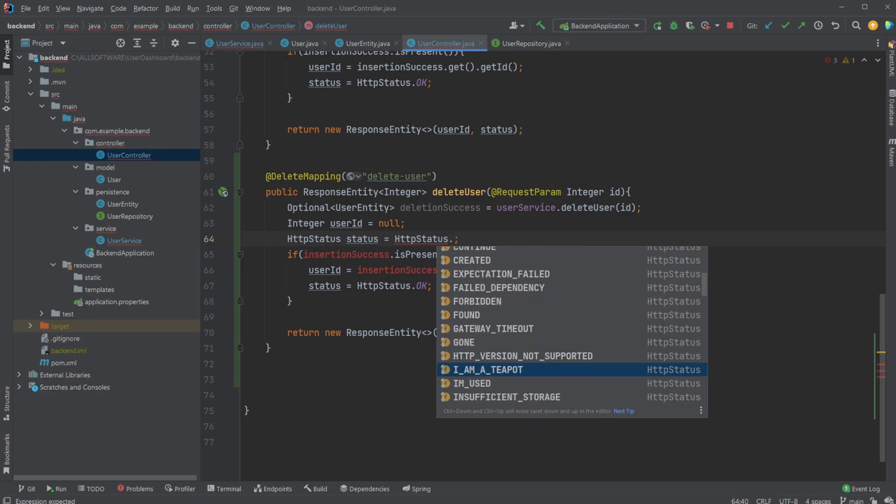
key(Up)
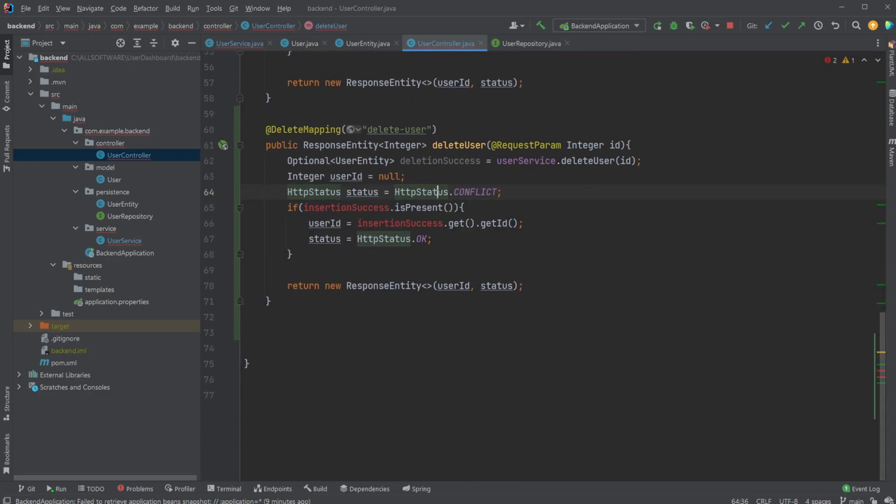
double_click(422, 192)
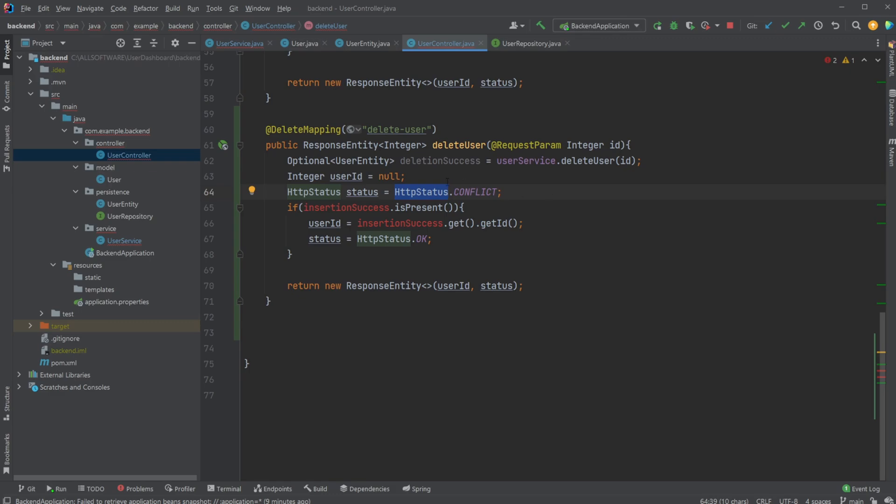
Replace insertionSuccess with deletionSuccess in the isPresent check and the get().getId() line.
double_click(313, 192)
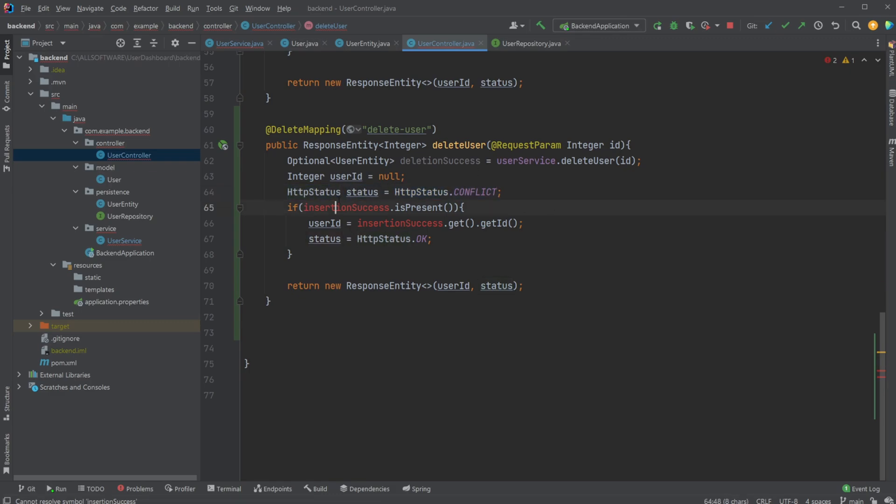
double_click(440, 161)
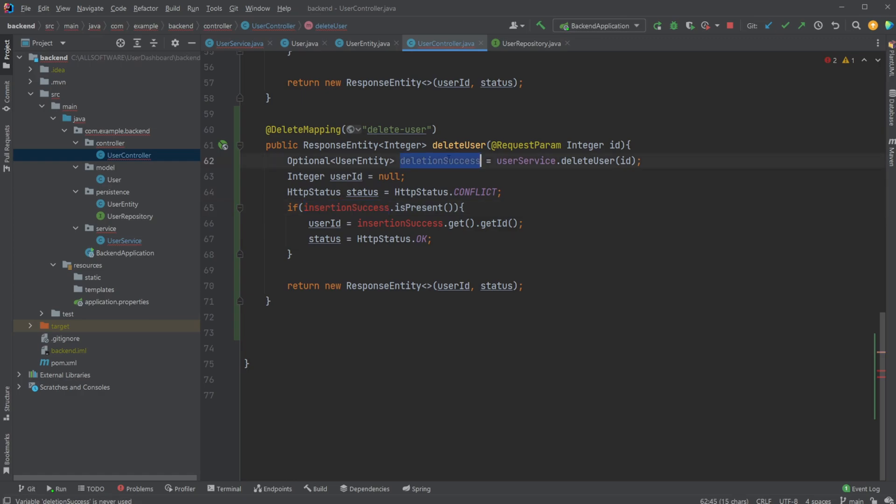
text(deletionSuccess)
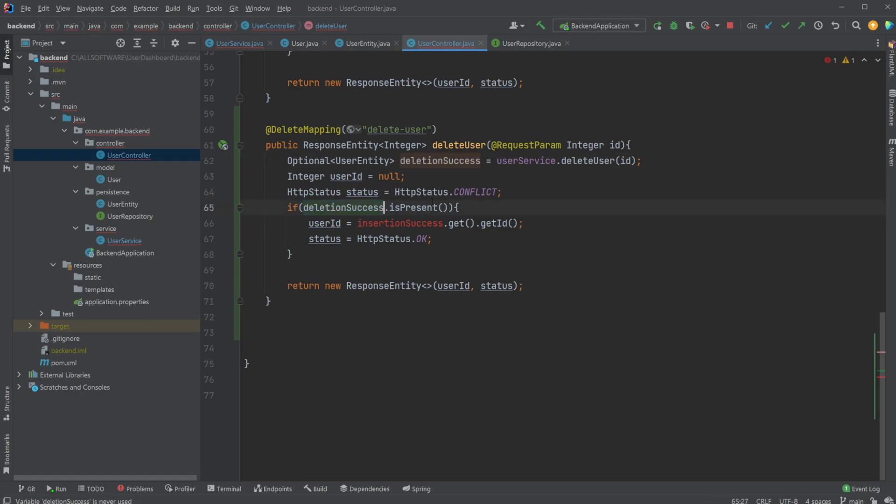
double_click(362, 161)
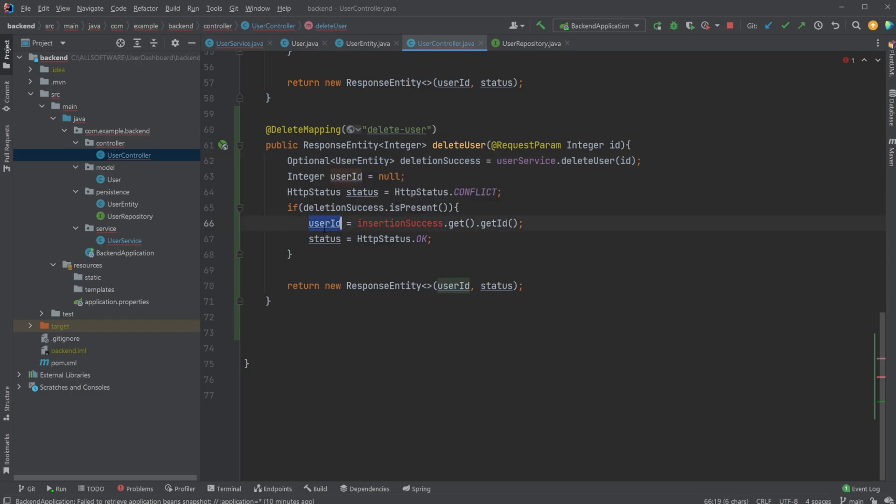
click(387, 223)
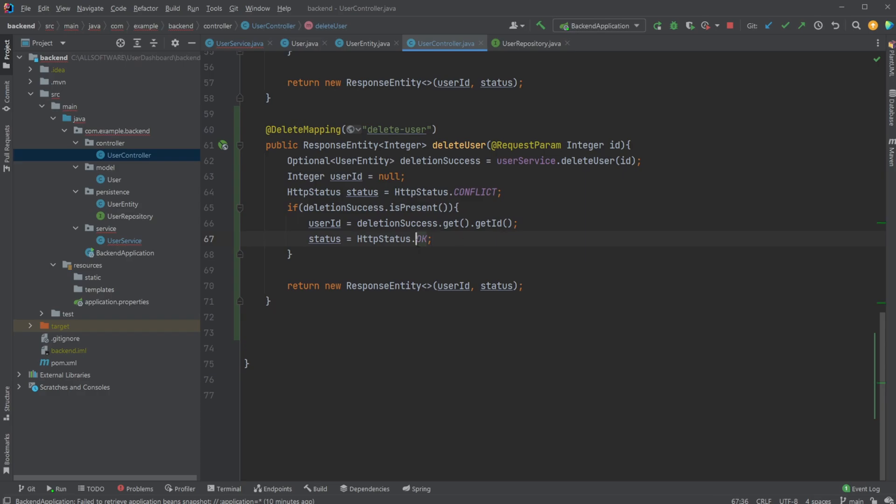
double_click(452, 285)
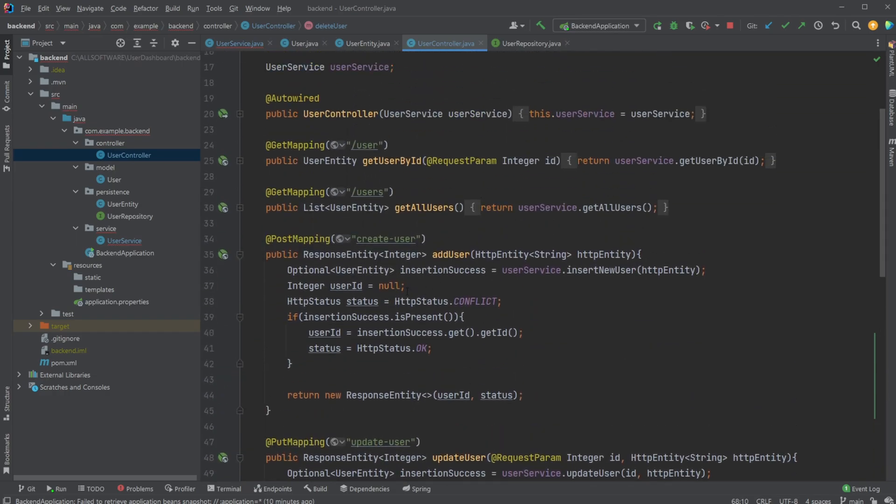
Compare deleteUser with the other controller endpoints, then switch to UserService.java.
scroll(down, 3)
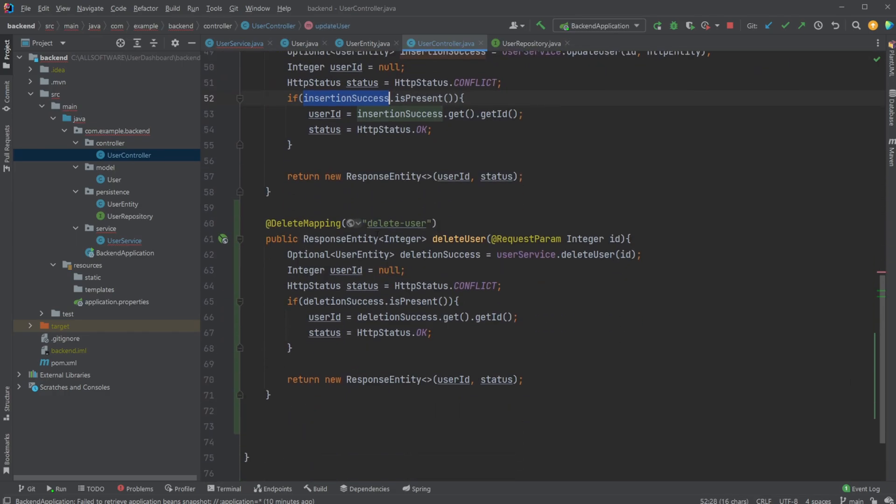
drag(288, 255, 291, 348)
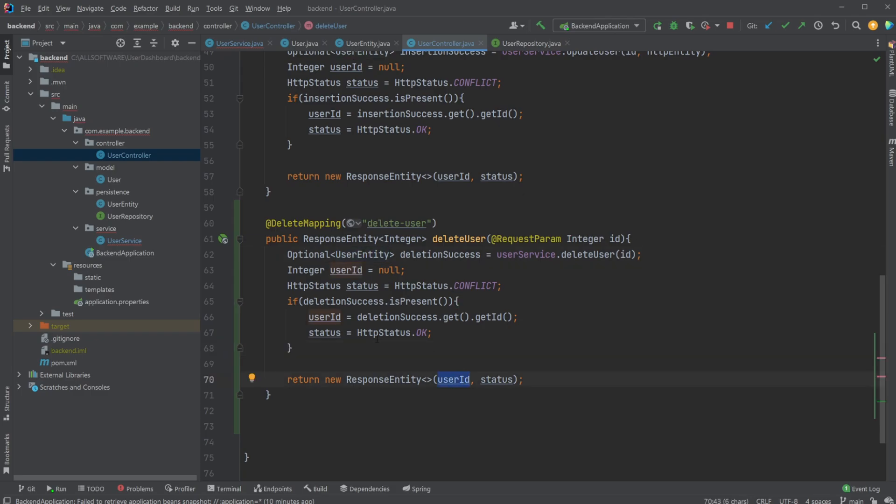
scroll(up, 3)
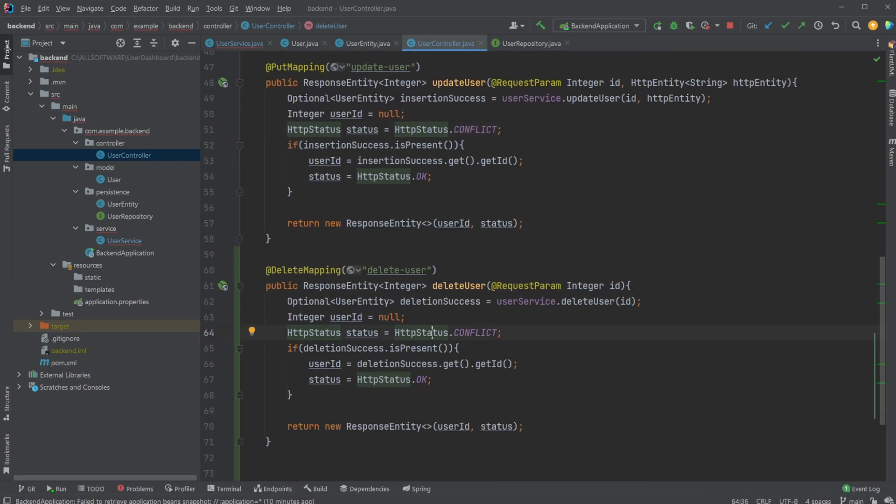
click(239, 43)
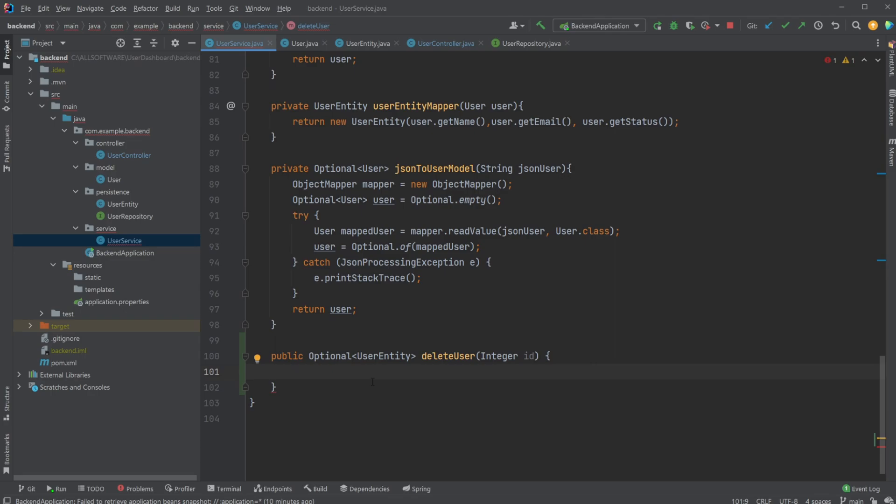
Call userRepository.deleteById(id) inside UserService.deleteUser.
text(u)
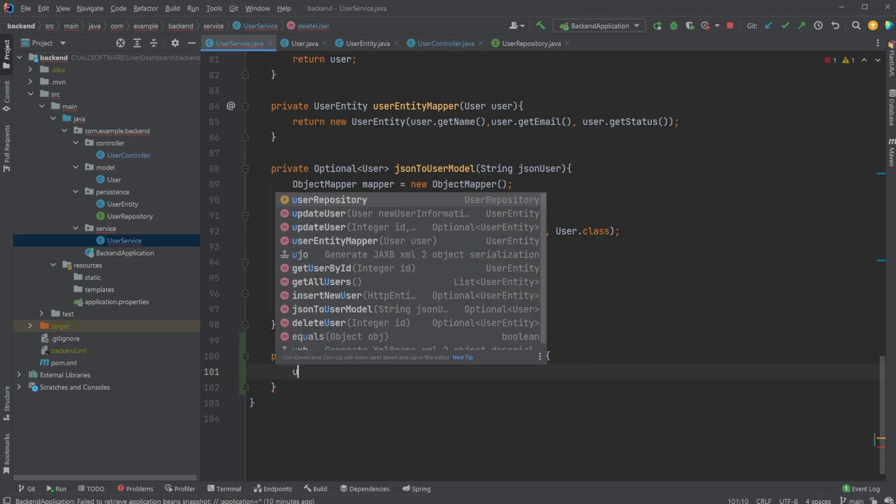
text(serRepository.)
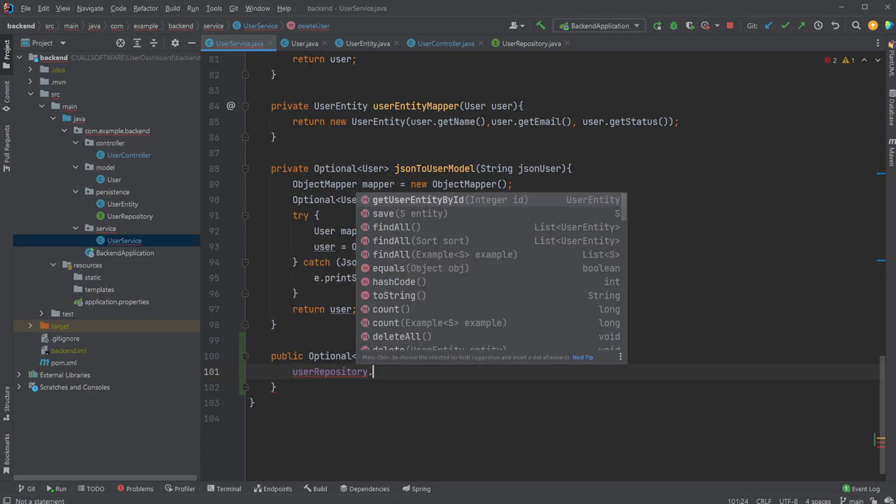
text(de)
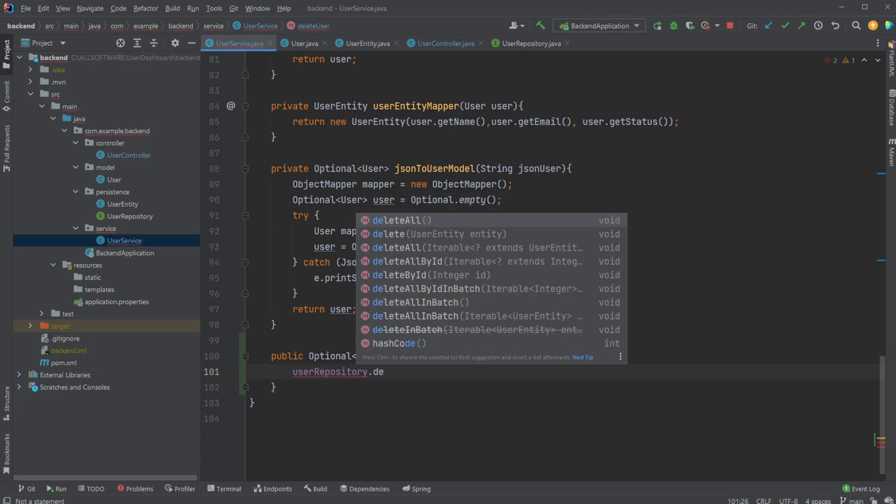
click(412, 274)
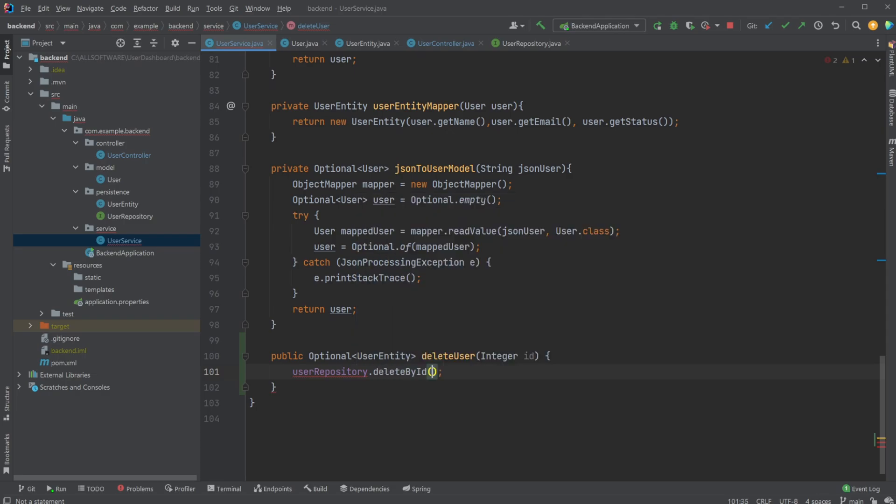
text(id)
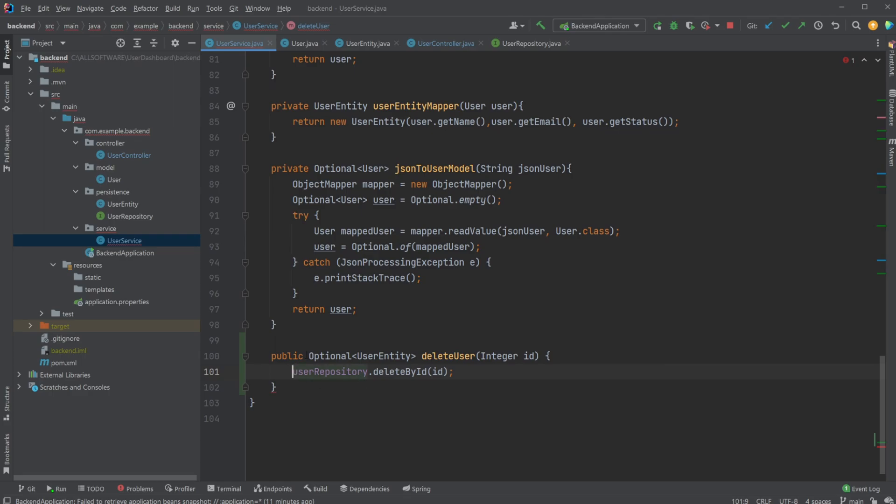
Prefix the call with an Optional<UserEntity> deletedUser = declaration.
double_click(361, 356)
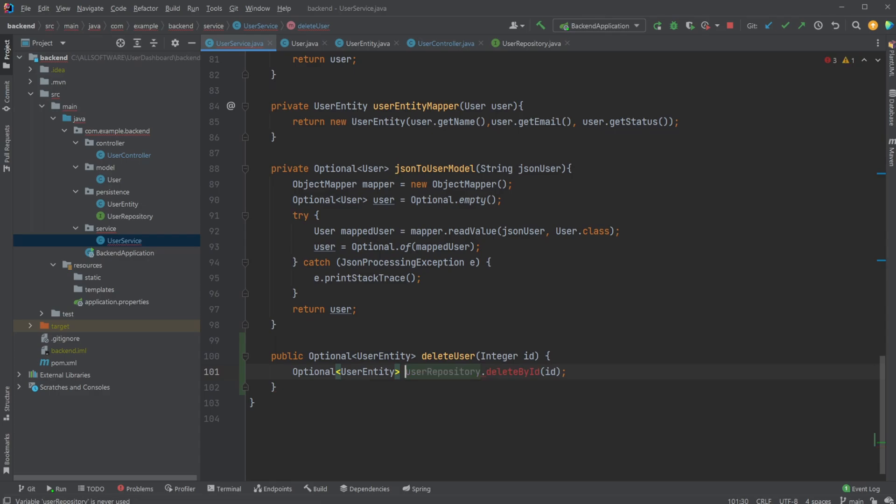
text(del)
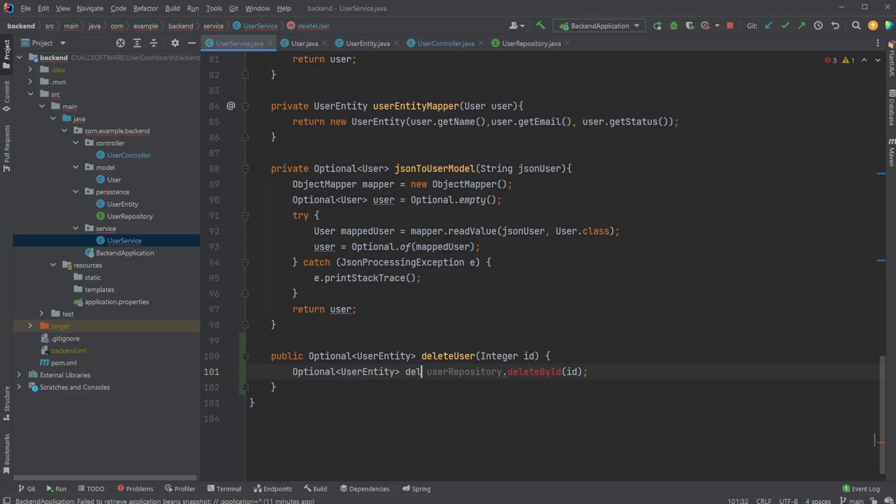
text(etedUser)
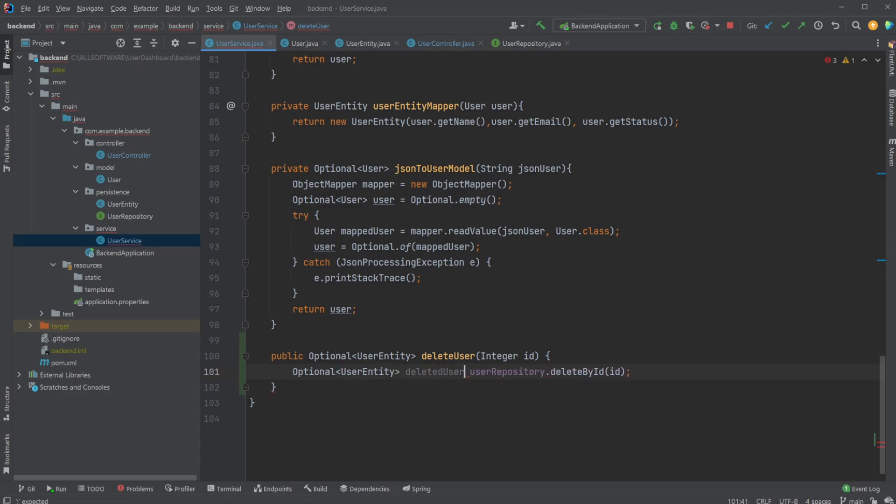
text(=)
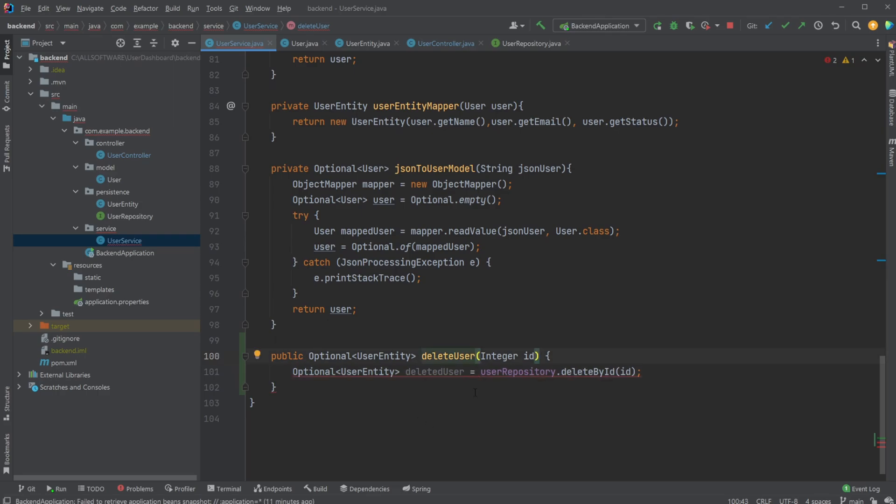
mouse_move(612, 371)
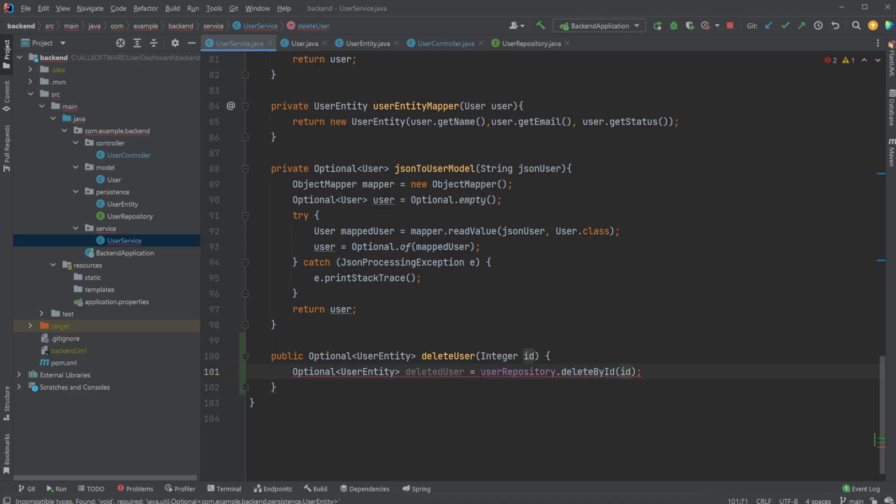
drag(483, 371, 634, 371)
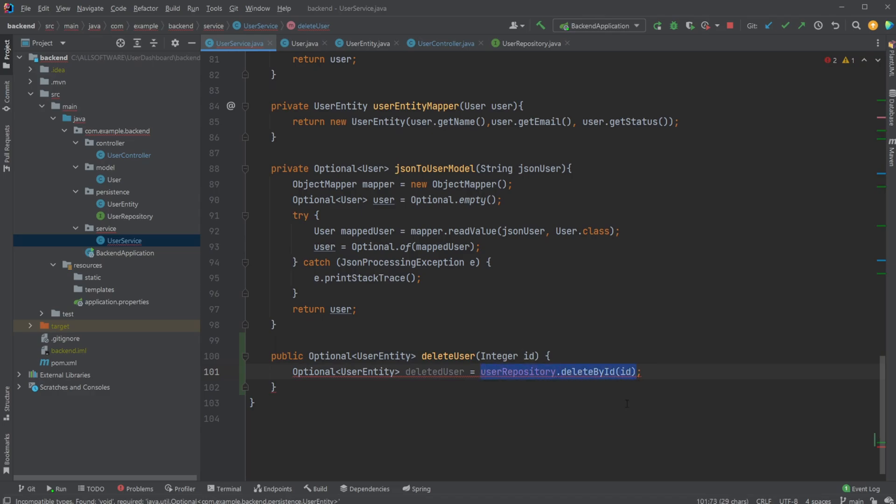
click(475, 371)
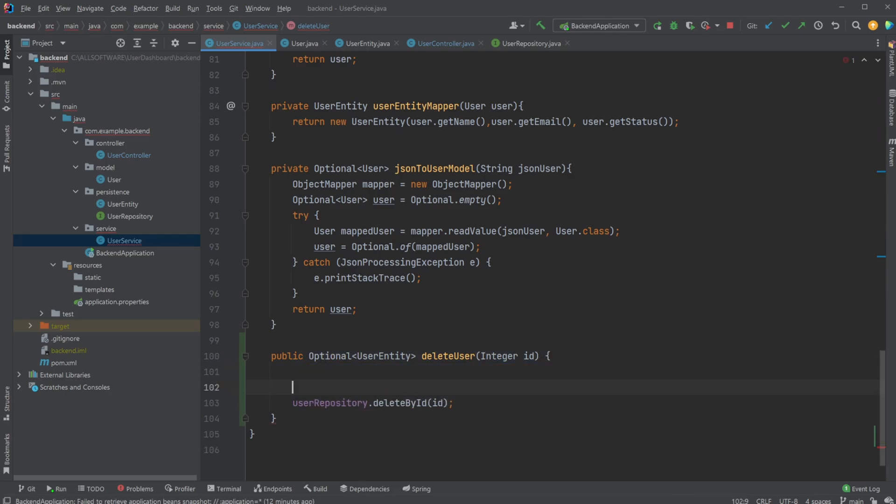
Declare Optional<UserEntity> userToBeDeleted = userRepository.f above deleteById and look up findById's declaration.
key(enter)
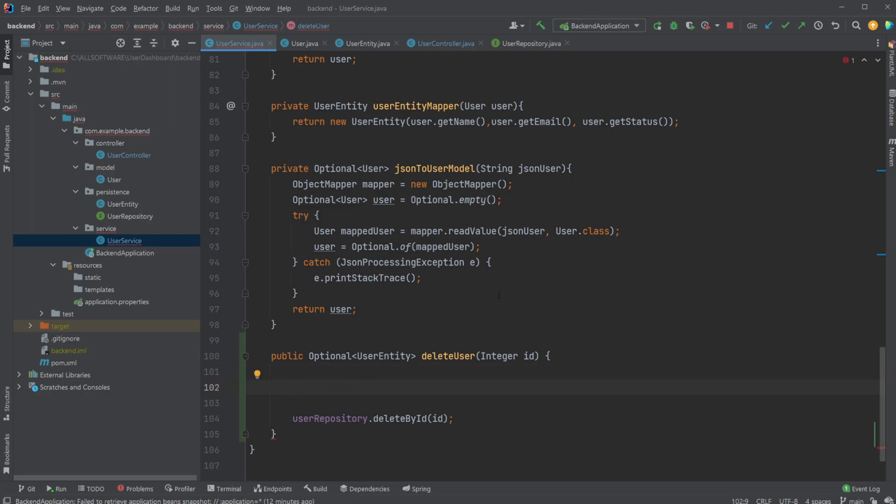
text(Optional<UserEntity> deletedUser =)
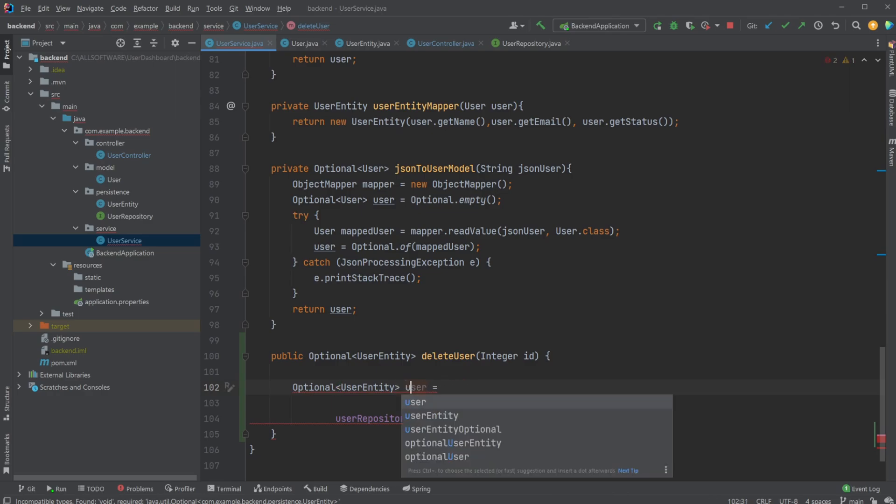
text(To)
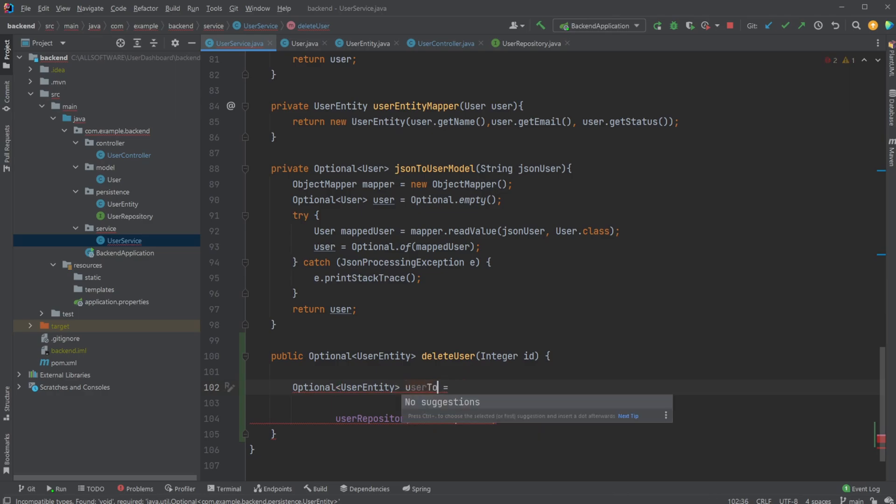
text(BeDel)
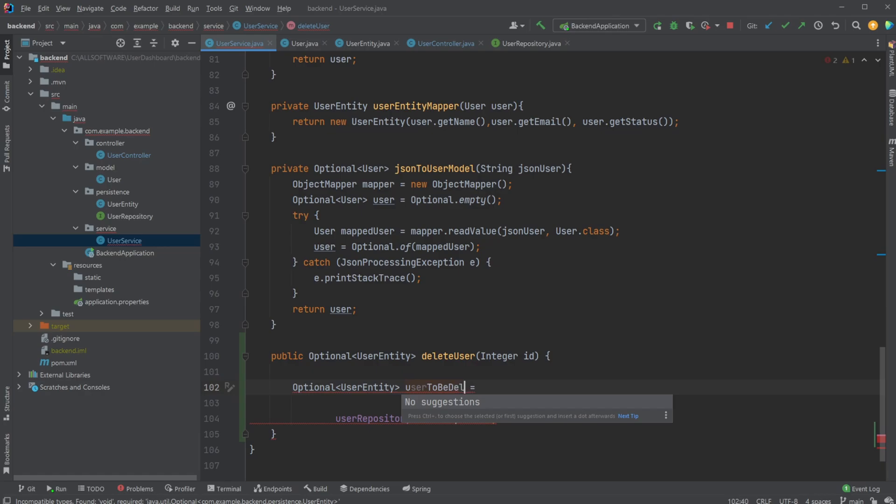
text(eted)
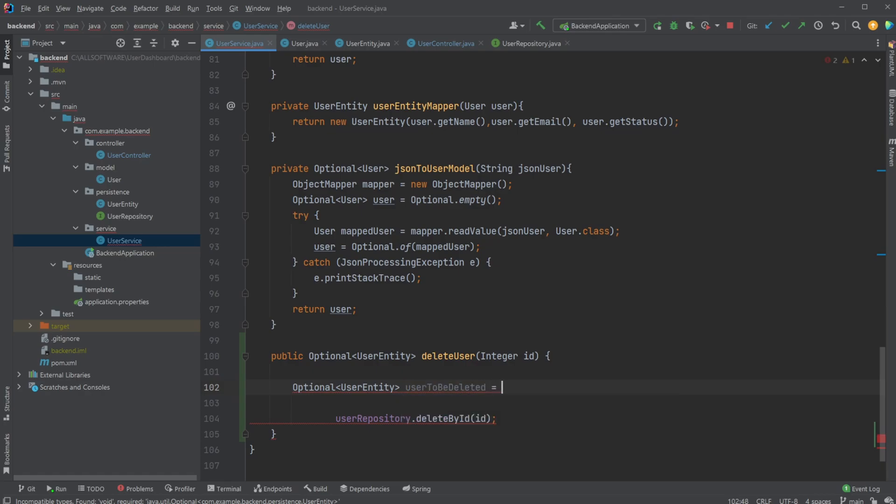
text(userRepository)
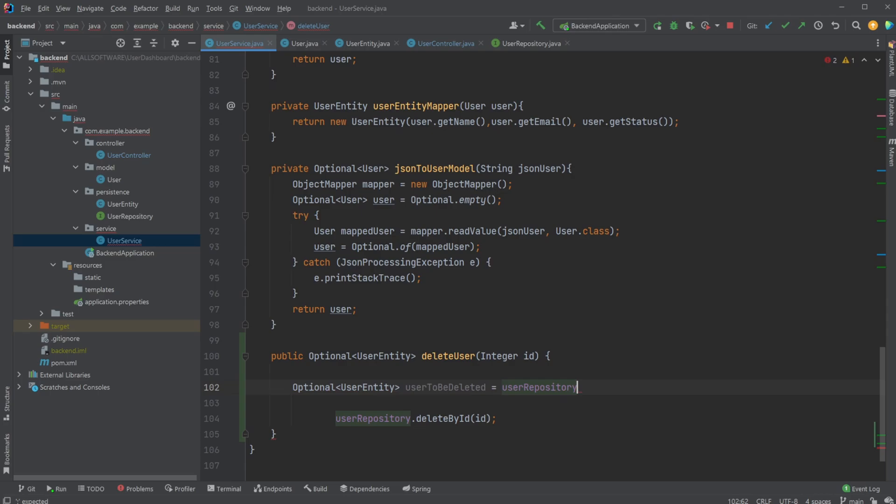
text(.f)
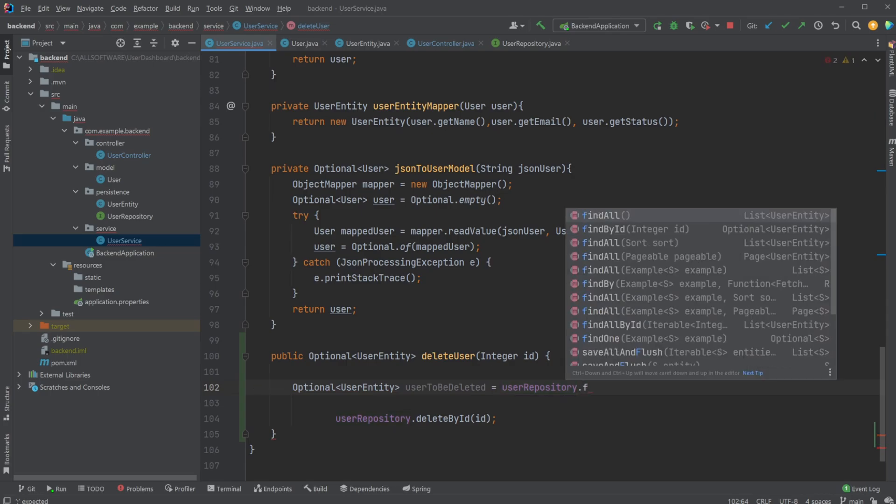
click(630, 228)
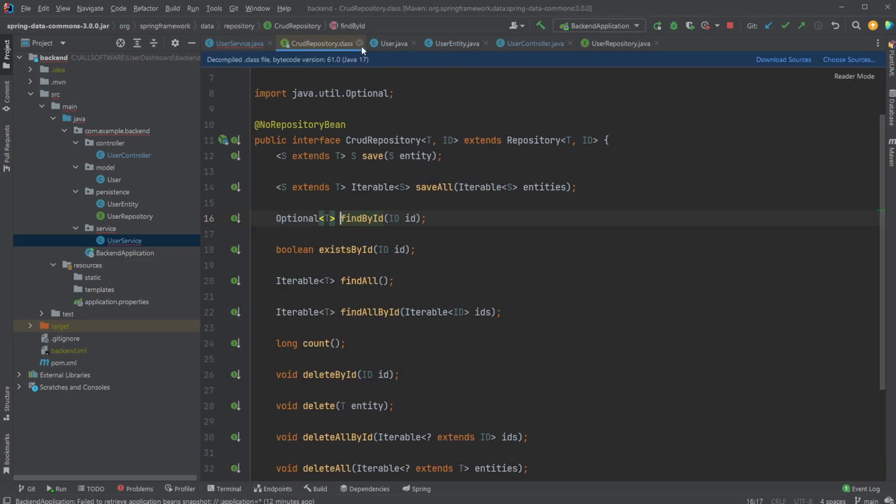
Close CrudRepository, check UserRepository's getUserEntityById, and return to UserService with findById() in place.
click(238, 43)
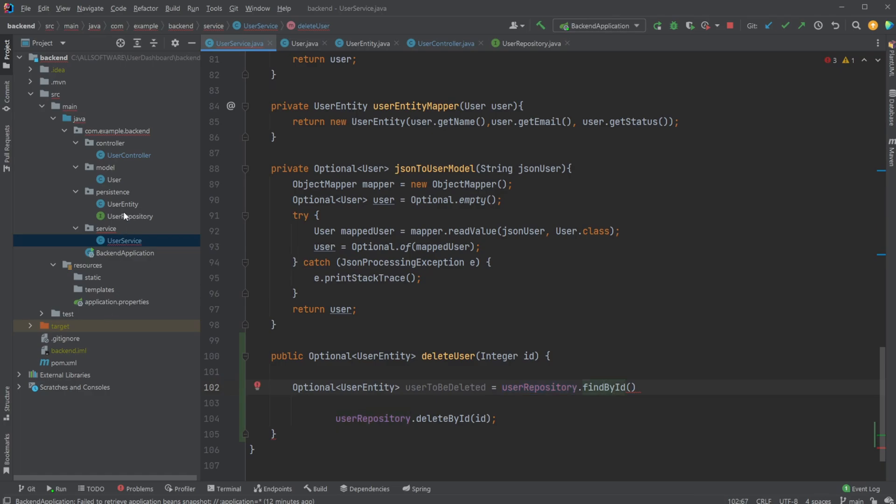
click(129, 216)
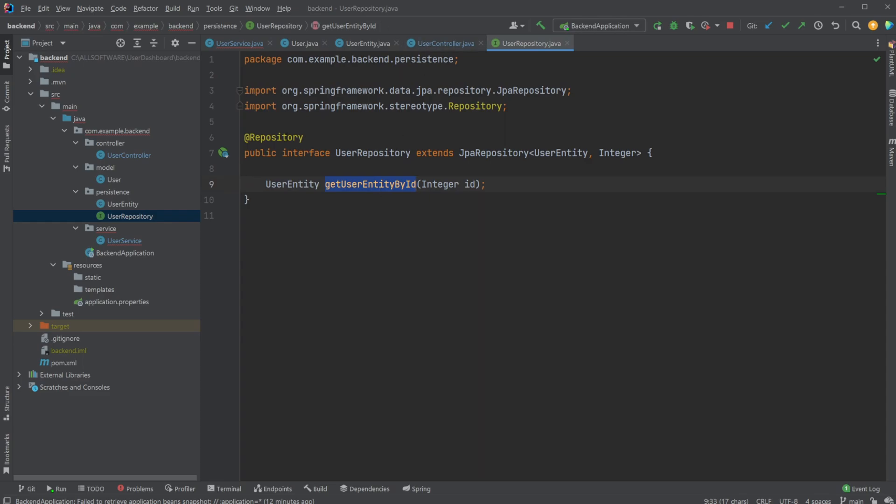
click(237, 43)
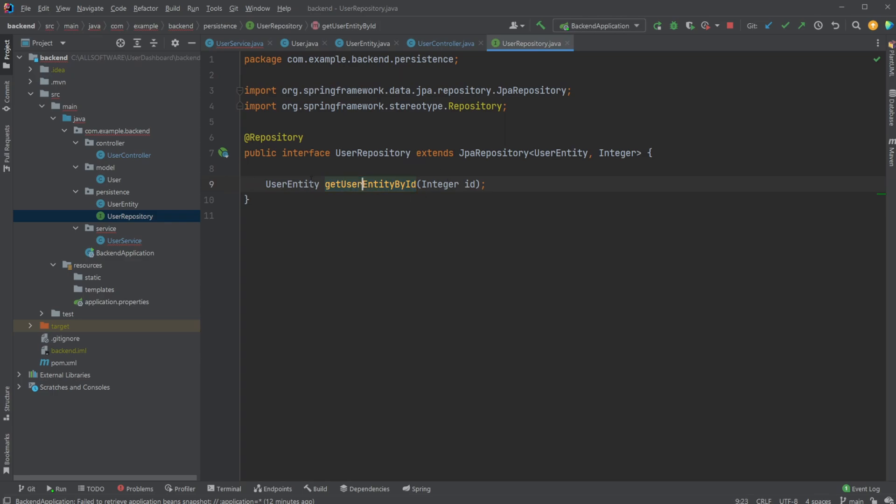
click(238, 43)
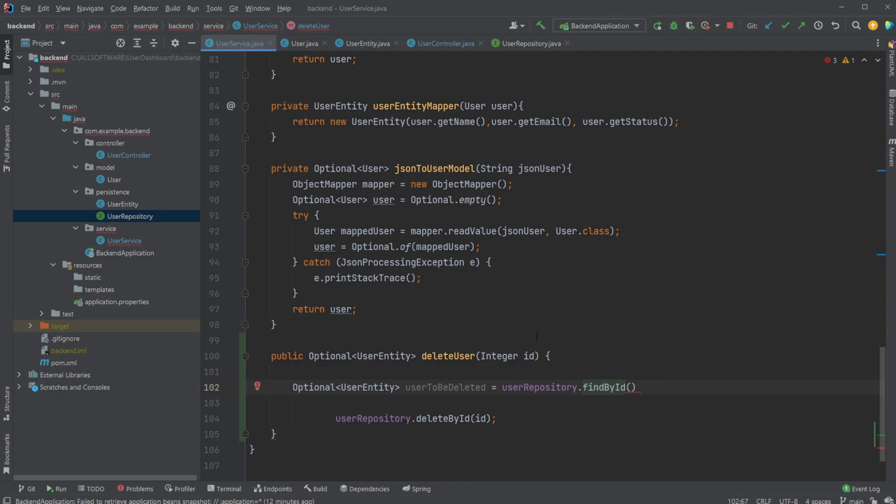
Pass id to findById and wrap userRepository.deleteById(id) in a userToBeDeleted.isPresent() check.
scroll(down, 3)
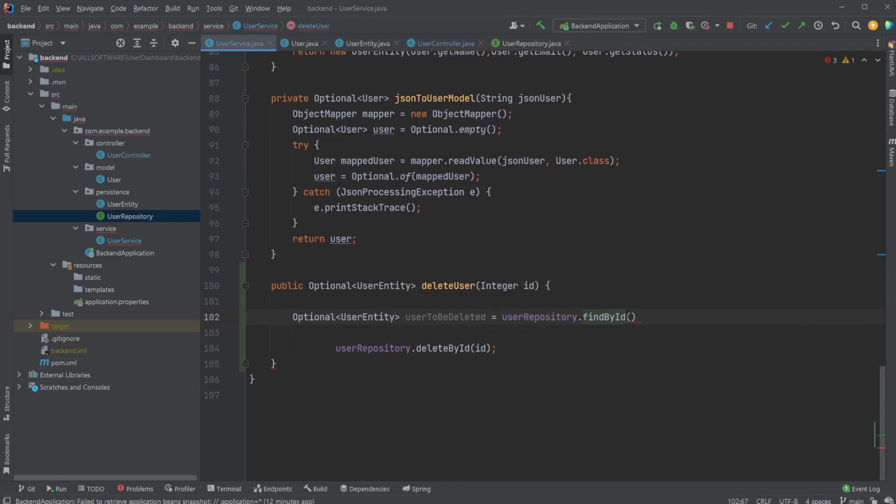
text(0)
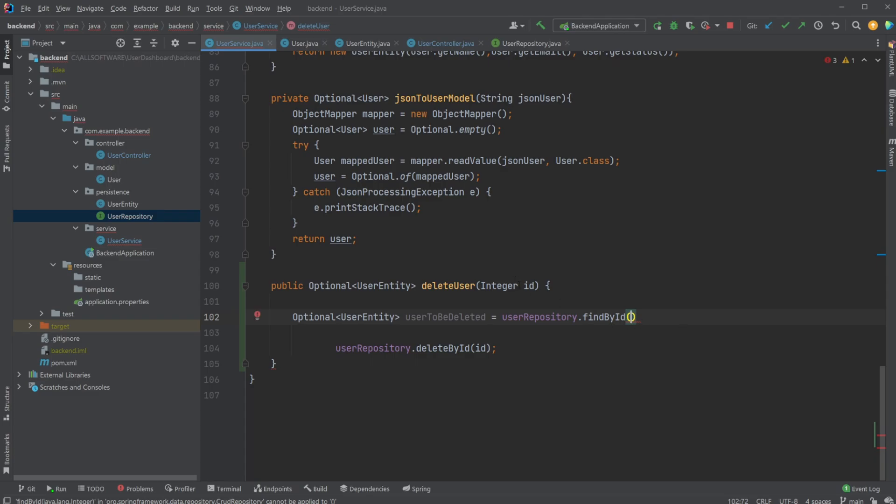
text(id)
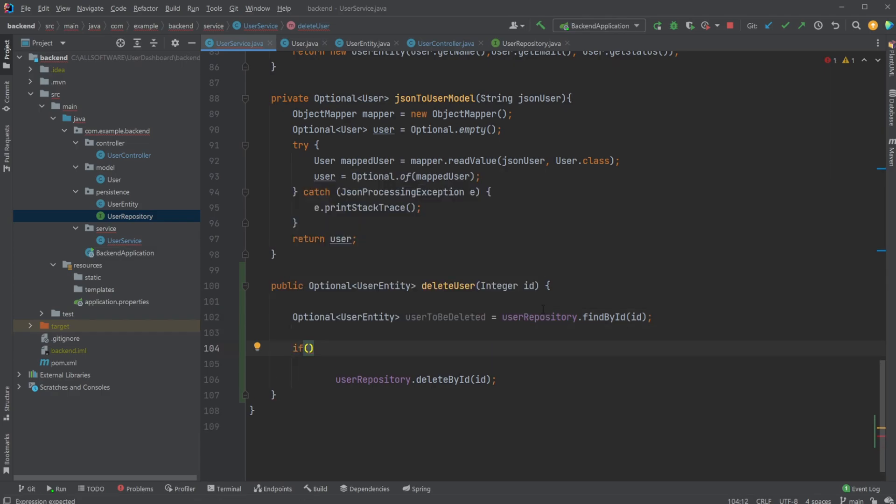
text(userToBeDeleted)
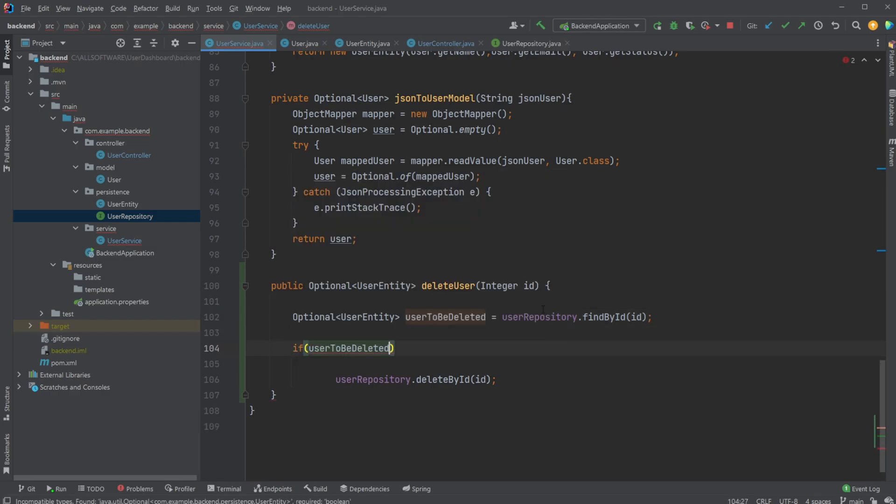
text(.isPresent())
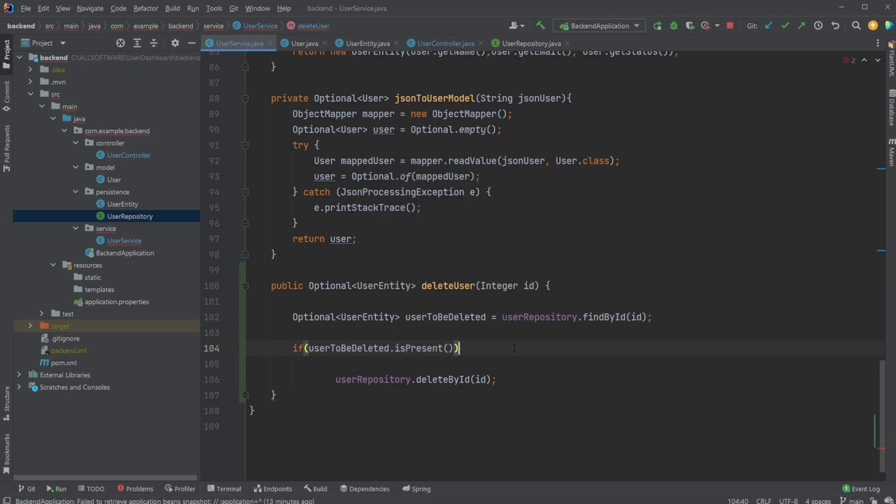
text({)
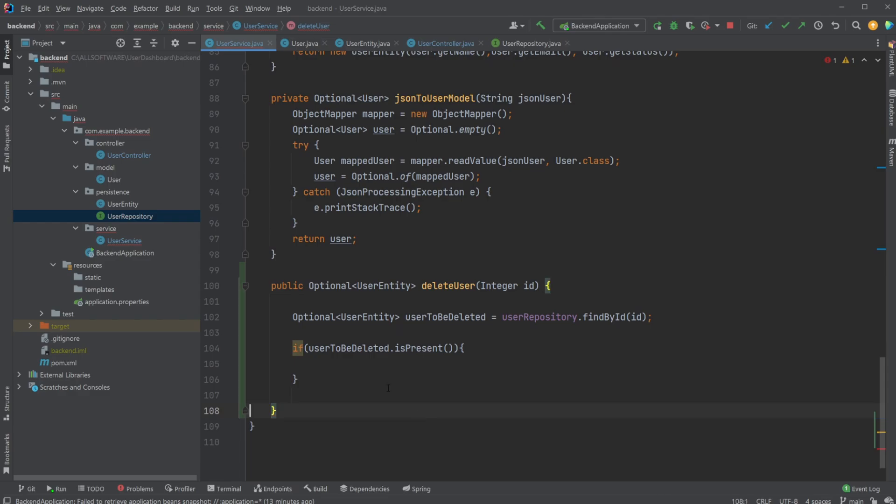
text(userRepository.deleteById(id);)
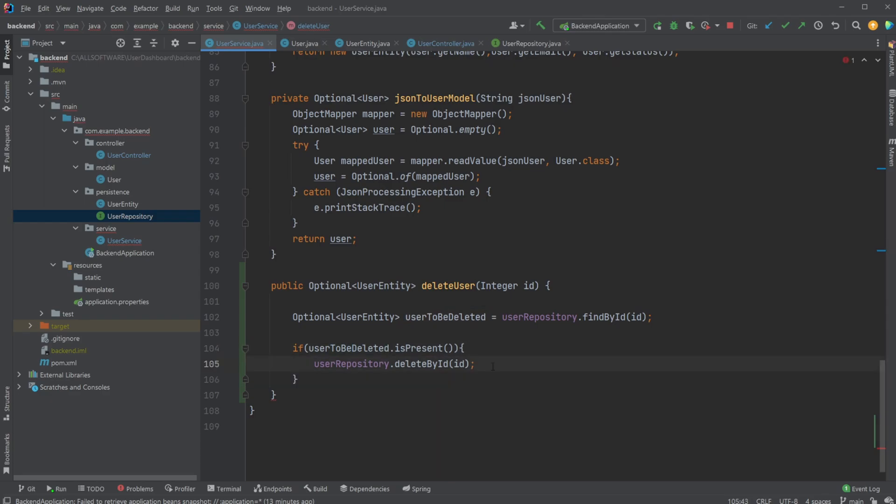
Return userToBeDeleted from deleteUser and restart the application with the new delete code.
text(return)
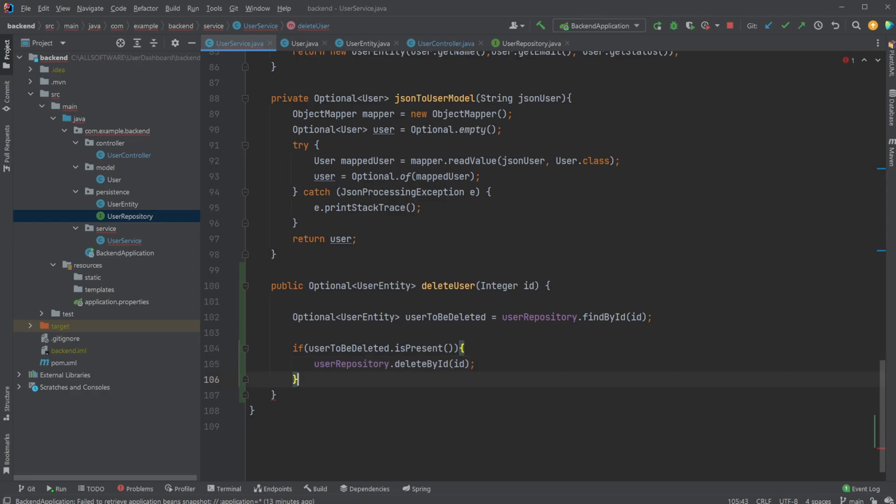
text(return)
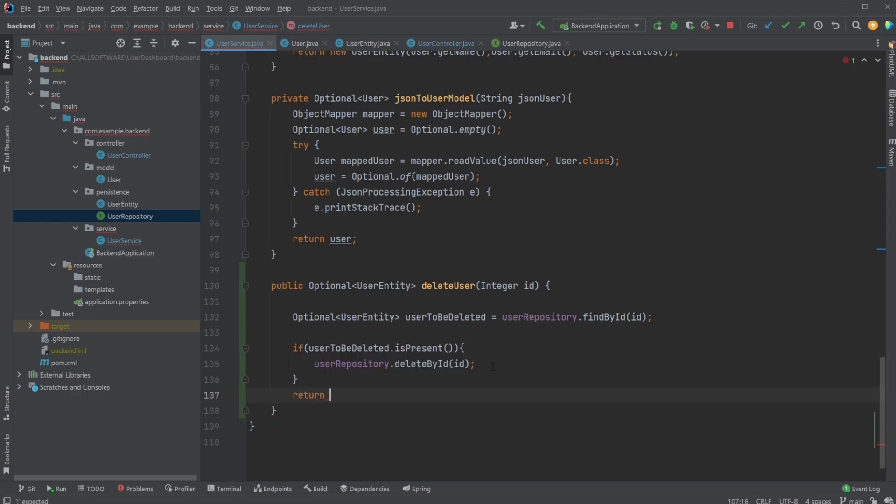
text(userToBeDeleted)
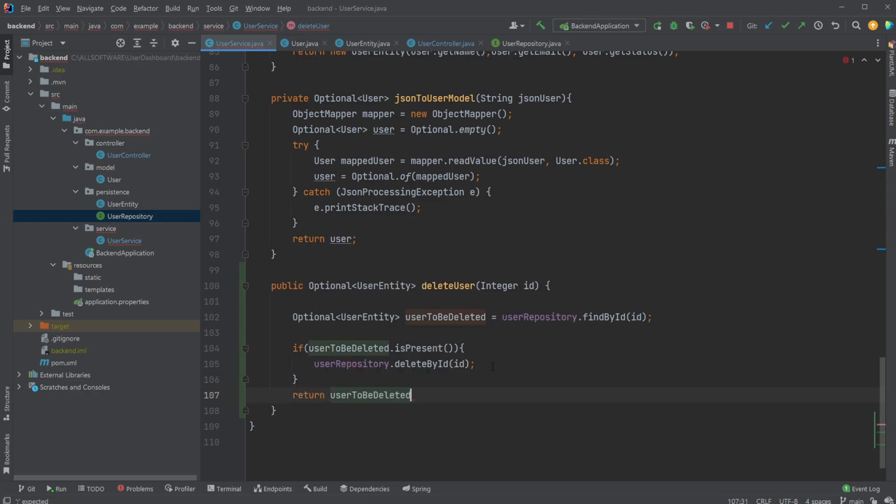
text(;)
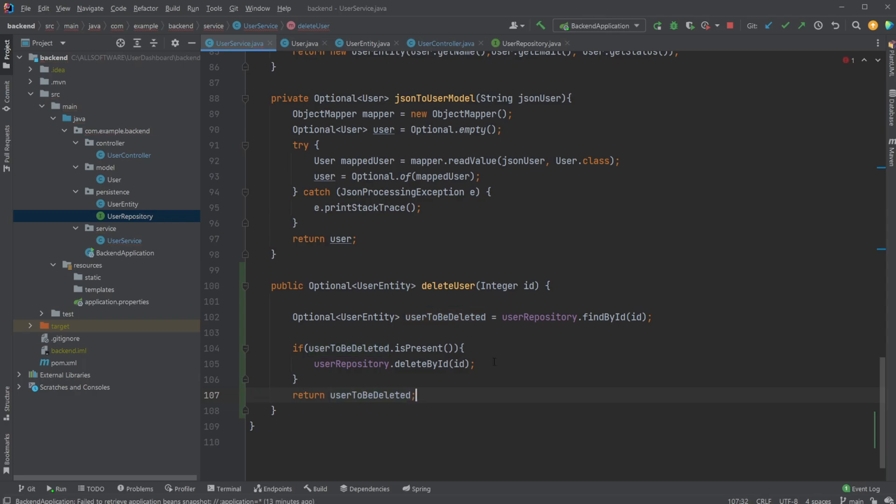
double_click(444, 317)
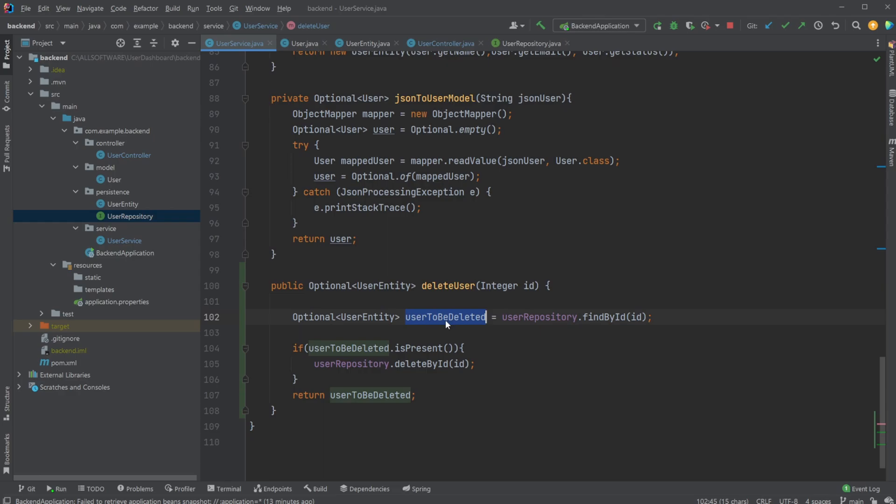
click(322, 317)
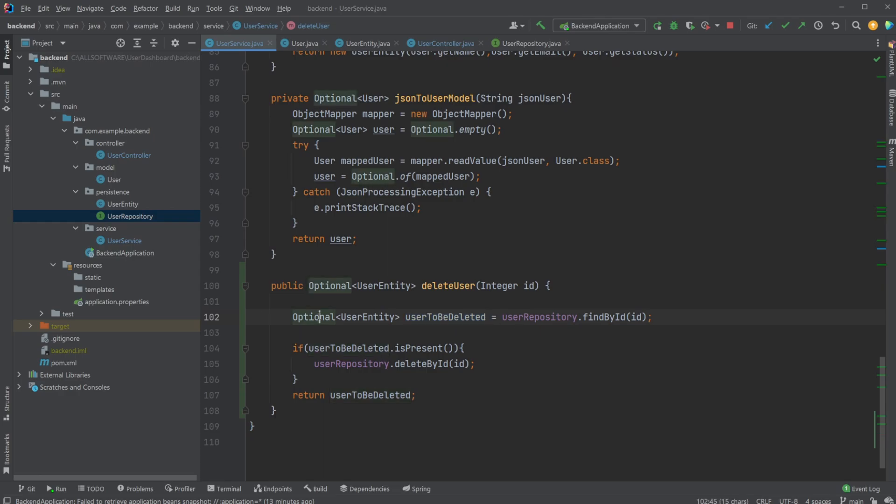
double_click(368, 316)
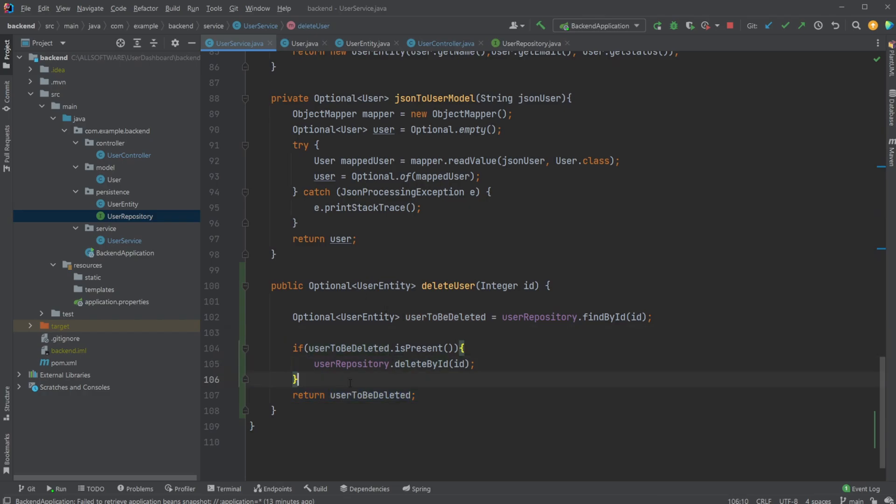
key(enter)
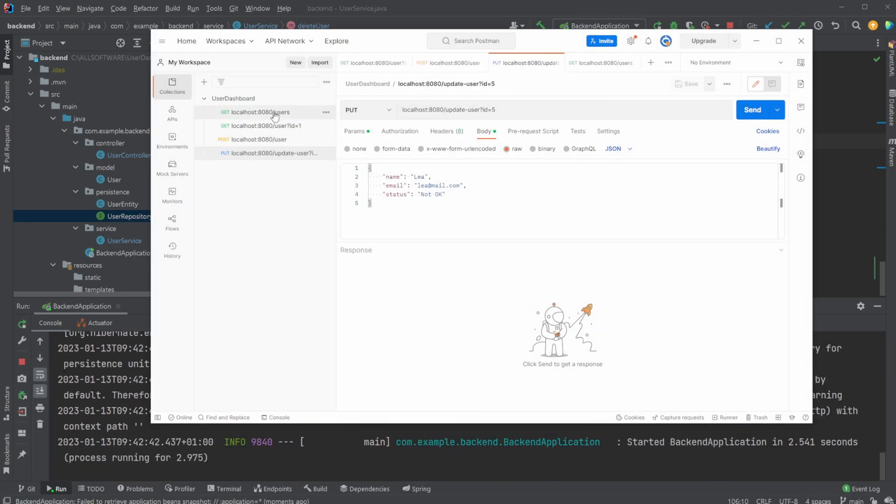
Open the saved users request in Postman, then select the delete-user endpoint path in UserController.
click(259, 112)
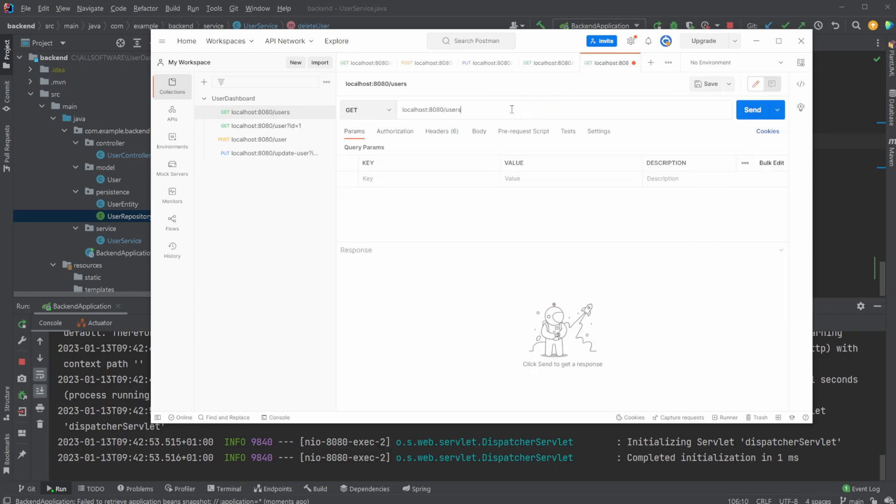
click(368, 109)
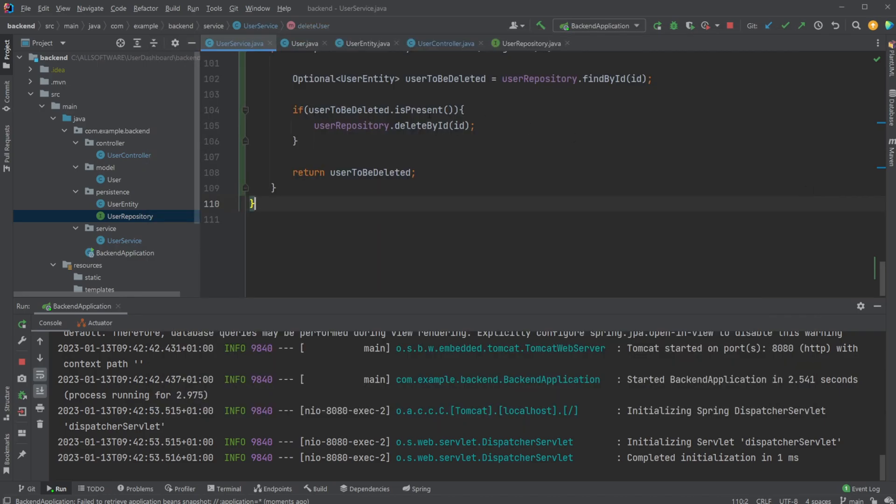
click(442, 43)
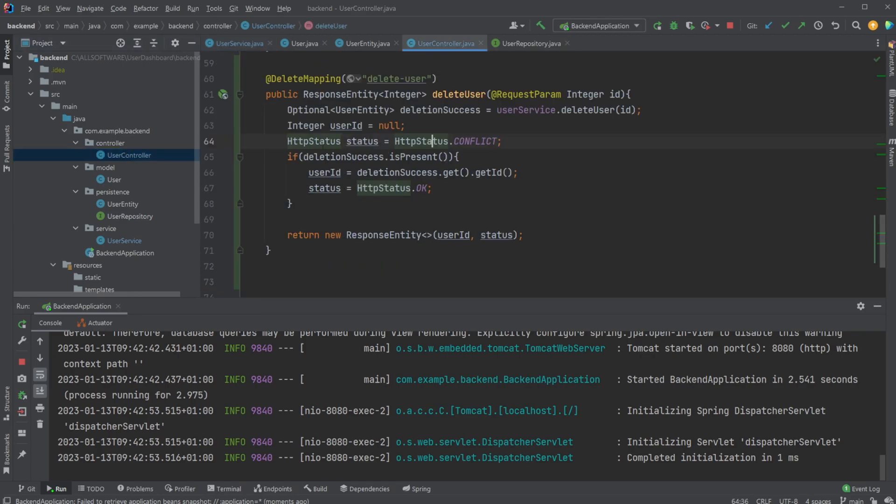
double_click(394, 78)
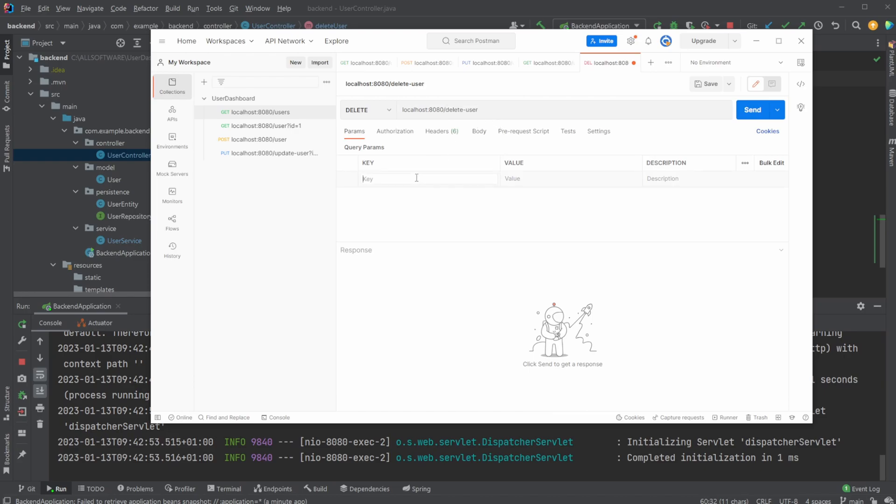
Send DELETE localhost:8080/delete-user?id=2 and get 200 with the deleted user.
text(id)
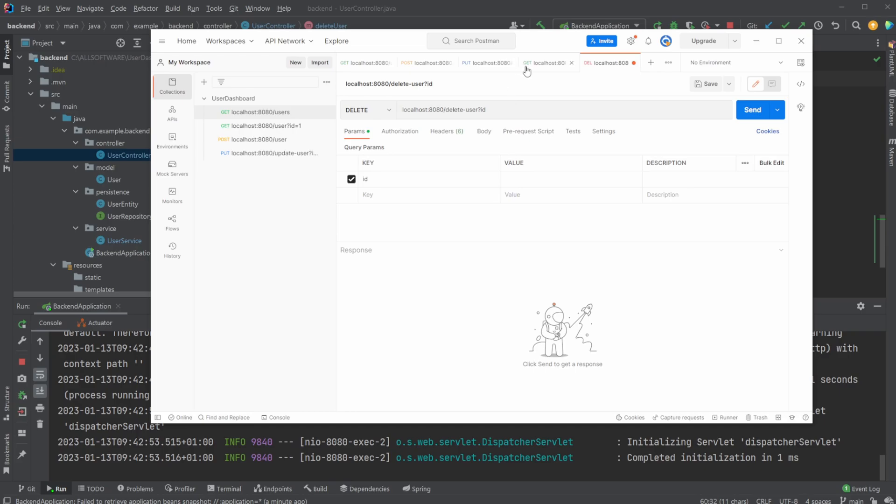
click(547, 63)
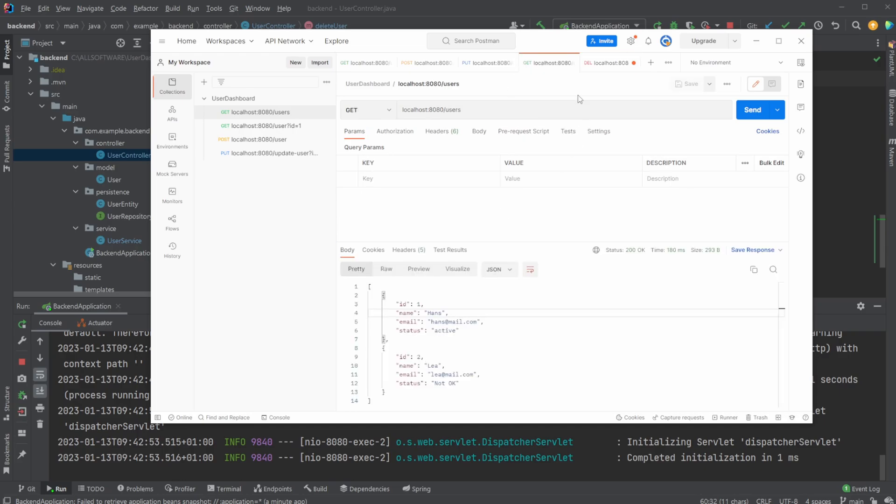
click(608, 62)
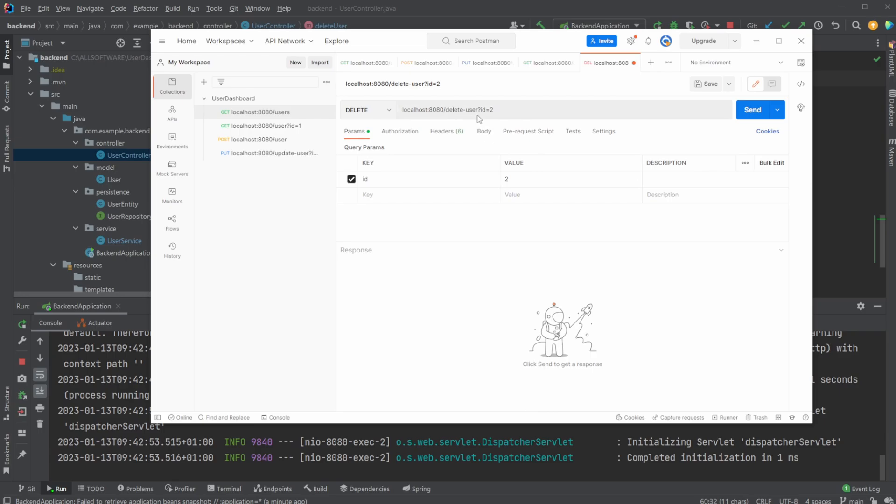
mouse_move(661, 147)
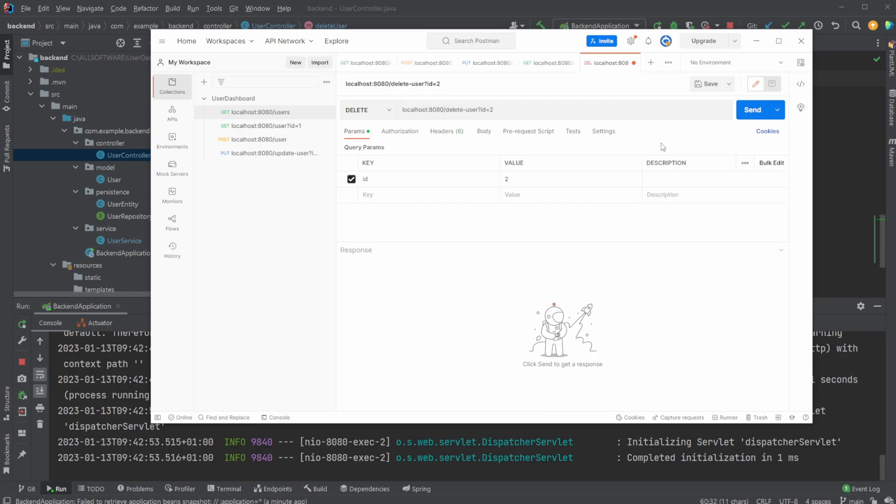
click(752, 109)
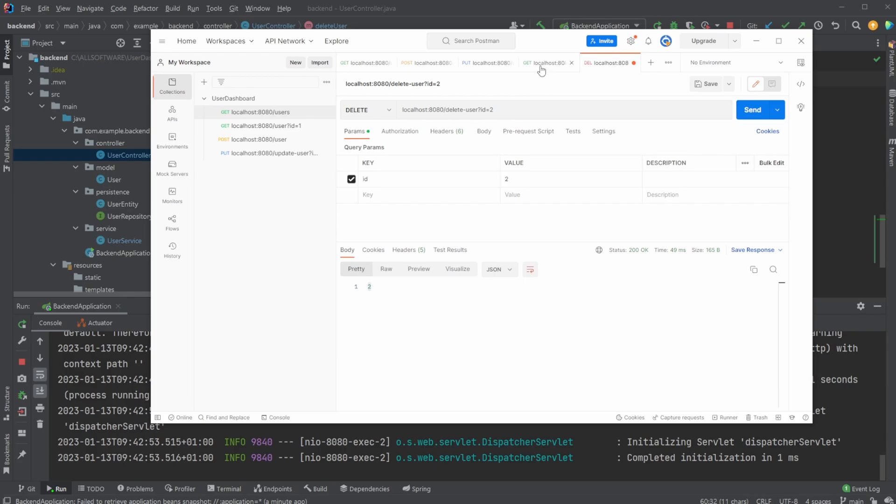
Confirm only Hans remains in the users list, then resend the delete to get 409 Conflict.
click(547, 62)
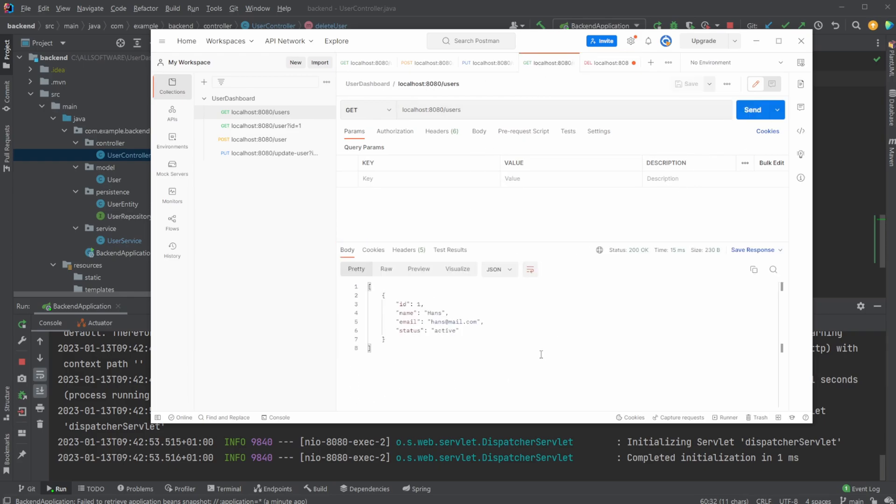
click(606, 62)
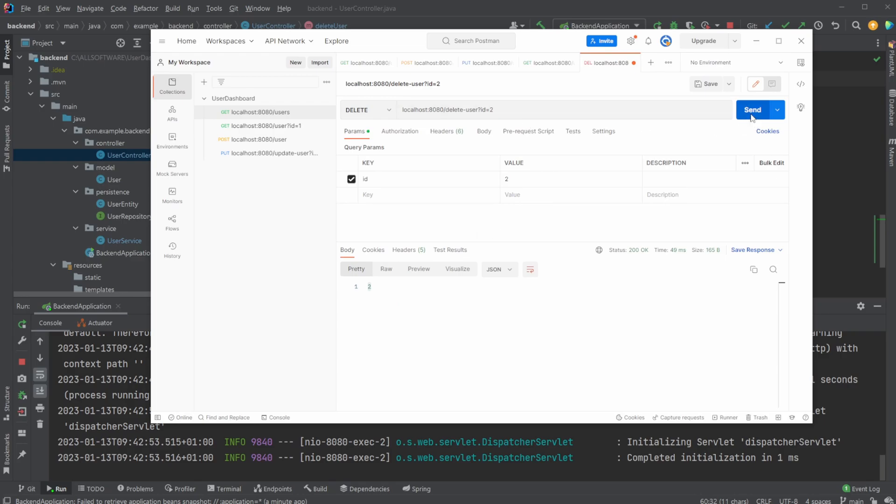
click(752, 110)
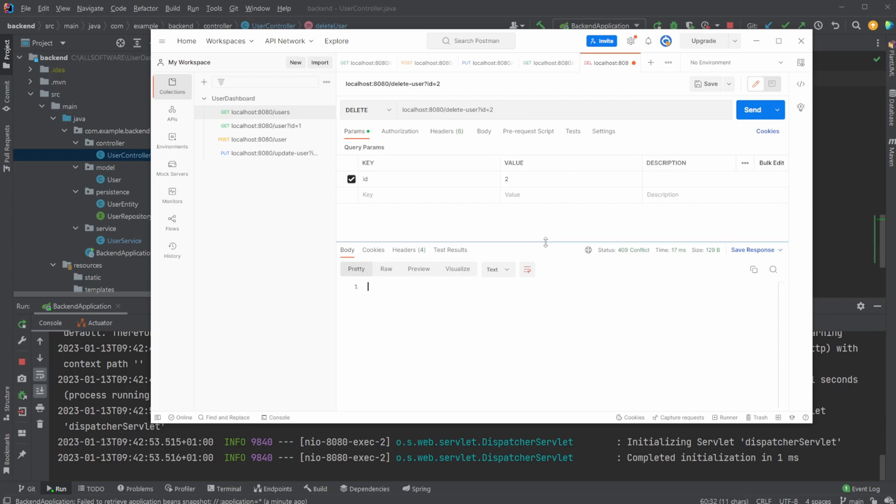
mouse_move(593, 213)
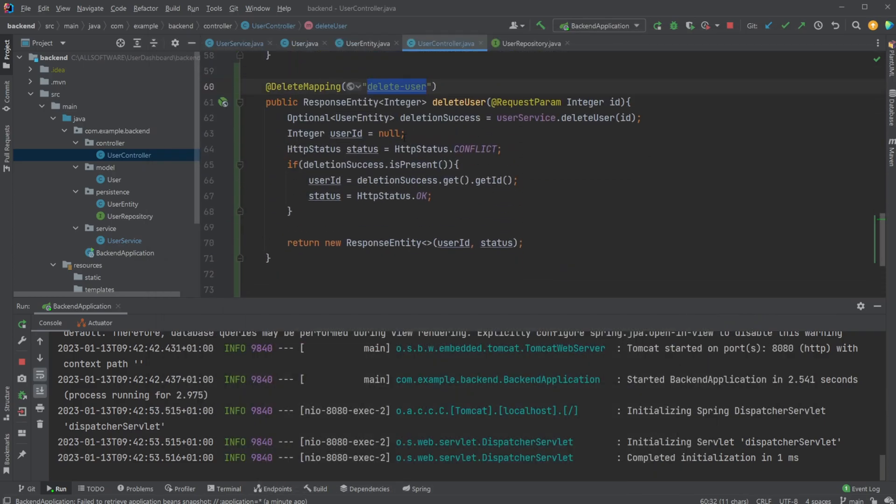
Review UserService's deleteById logic and the delete-user endpoint in UserController without changing code.
click(238, 44)
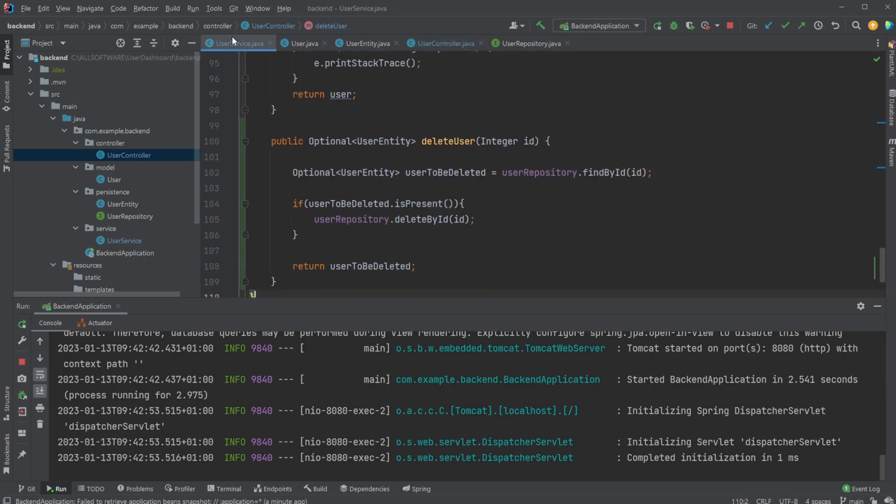
click(441, 172)
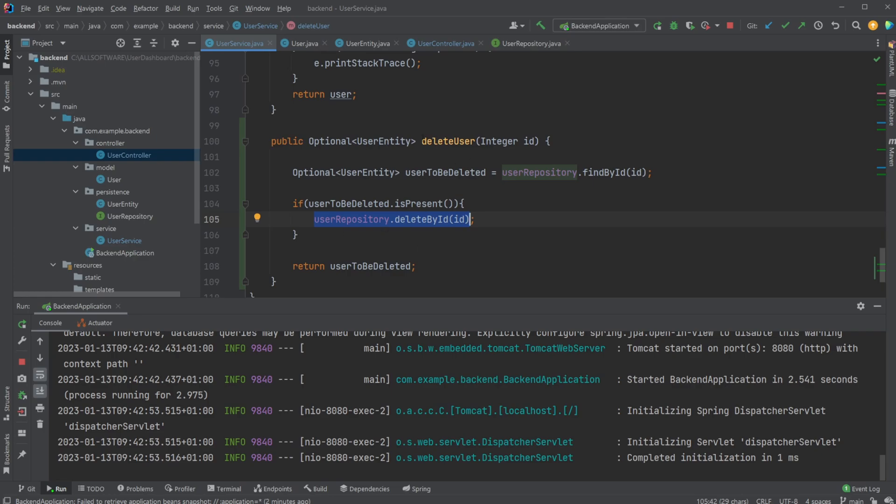
scroll(down, 3)
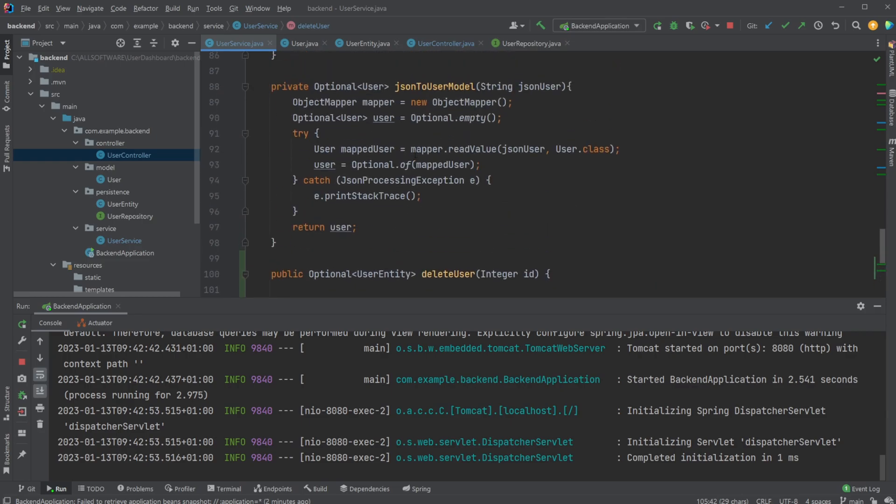
click(443, 44)
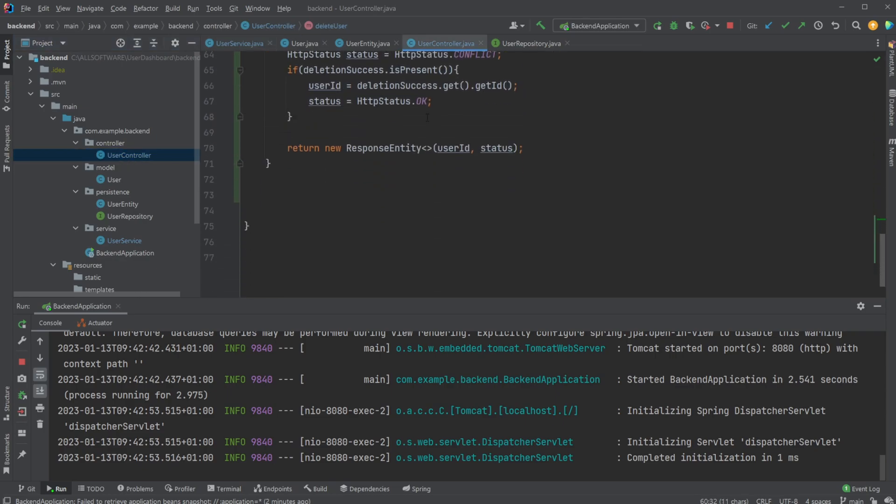